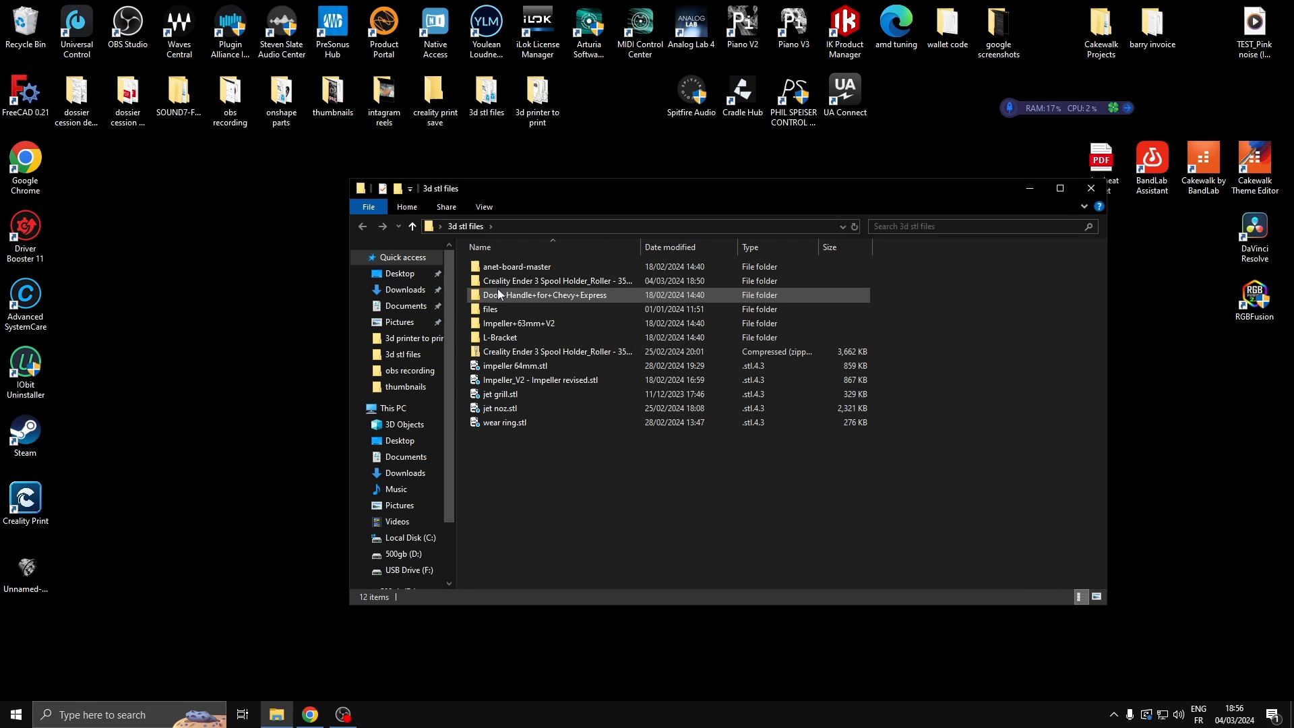
Browse to the spool holder download's files folder and open Ender3_spool_holder.stl in Creality Print
left_click(518, 265)
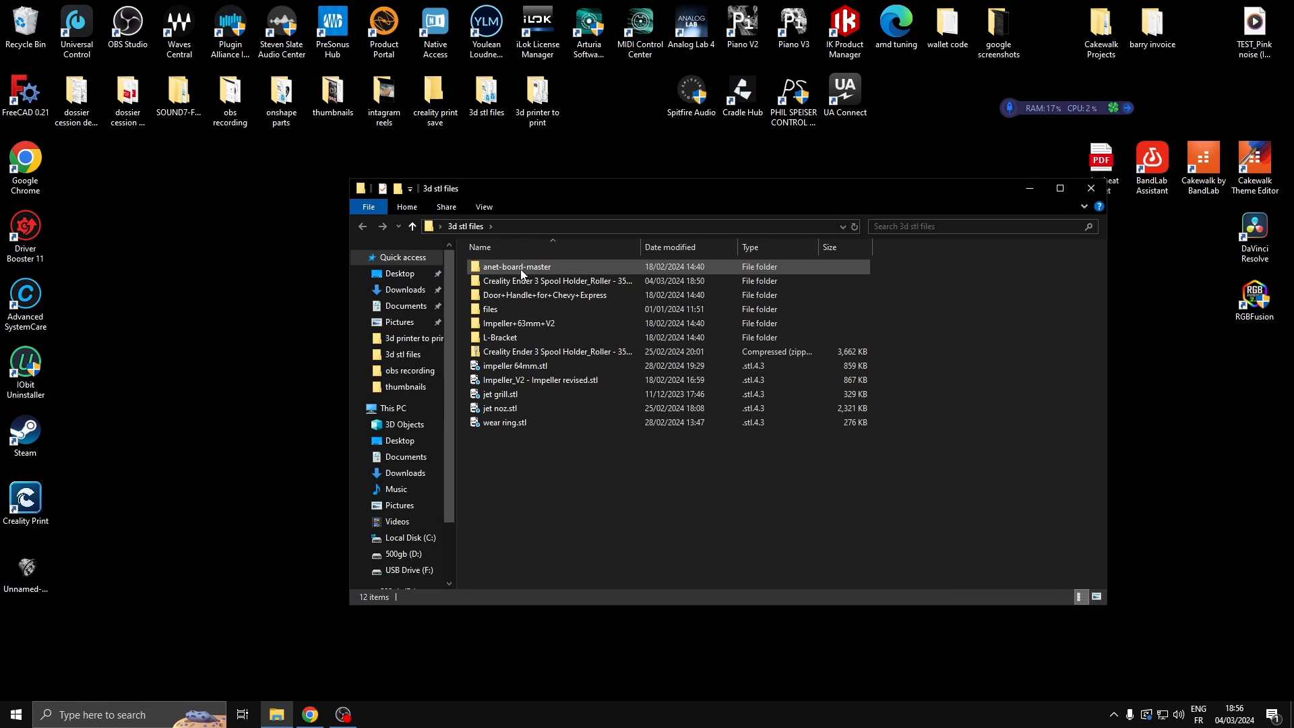
mouse_move(514, 281)
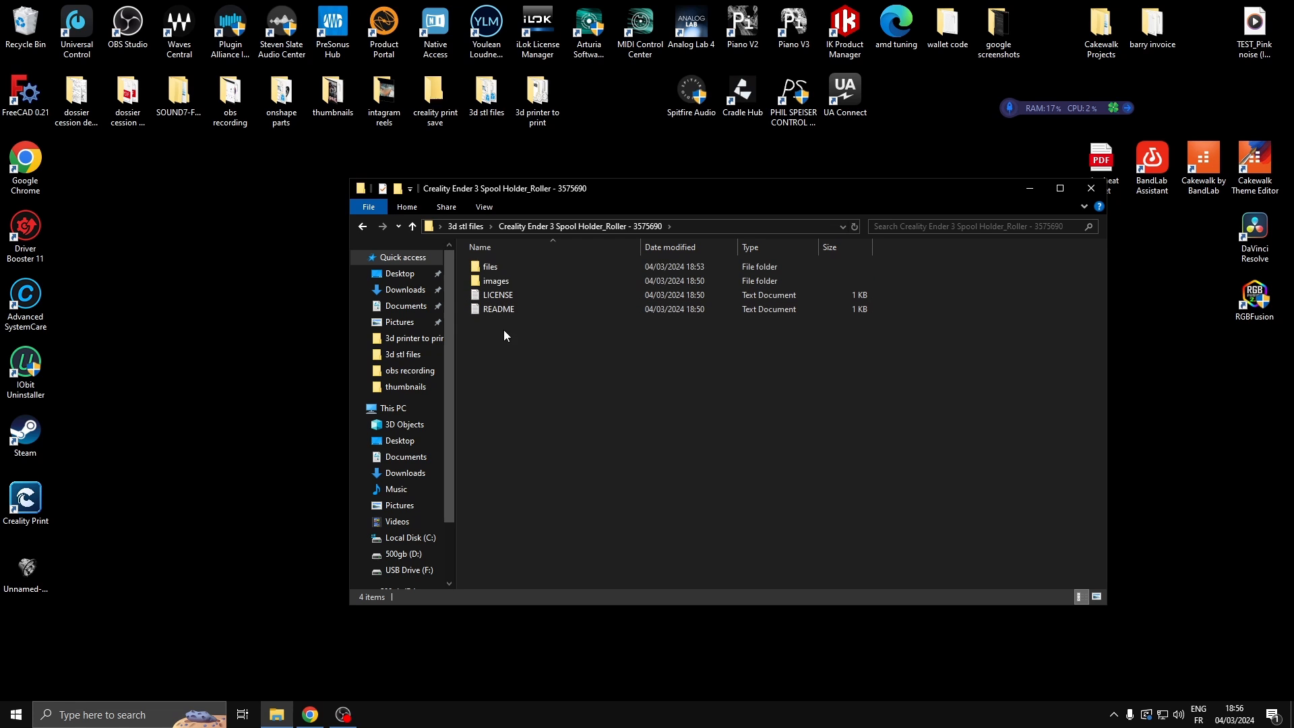
mouse_move(519, 267)
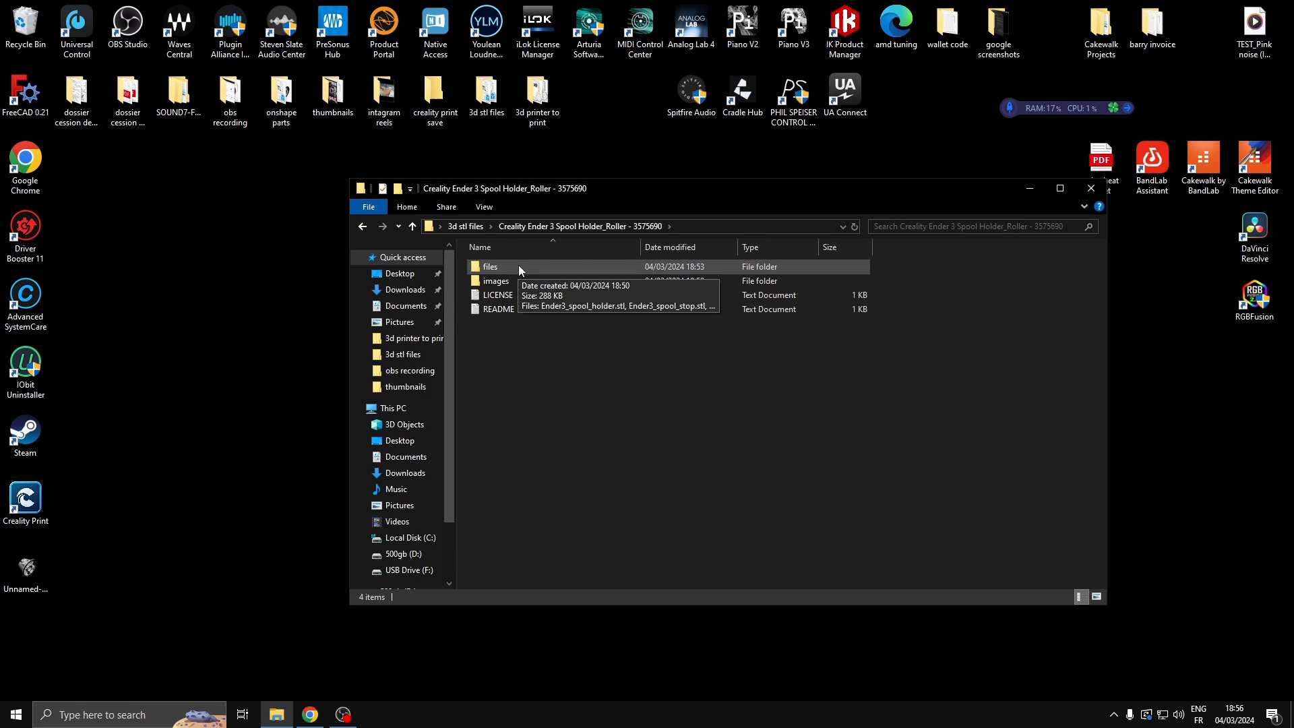
mouse_move(537, 271)
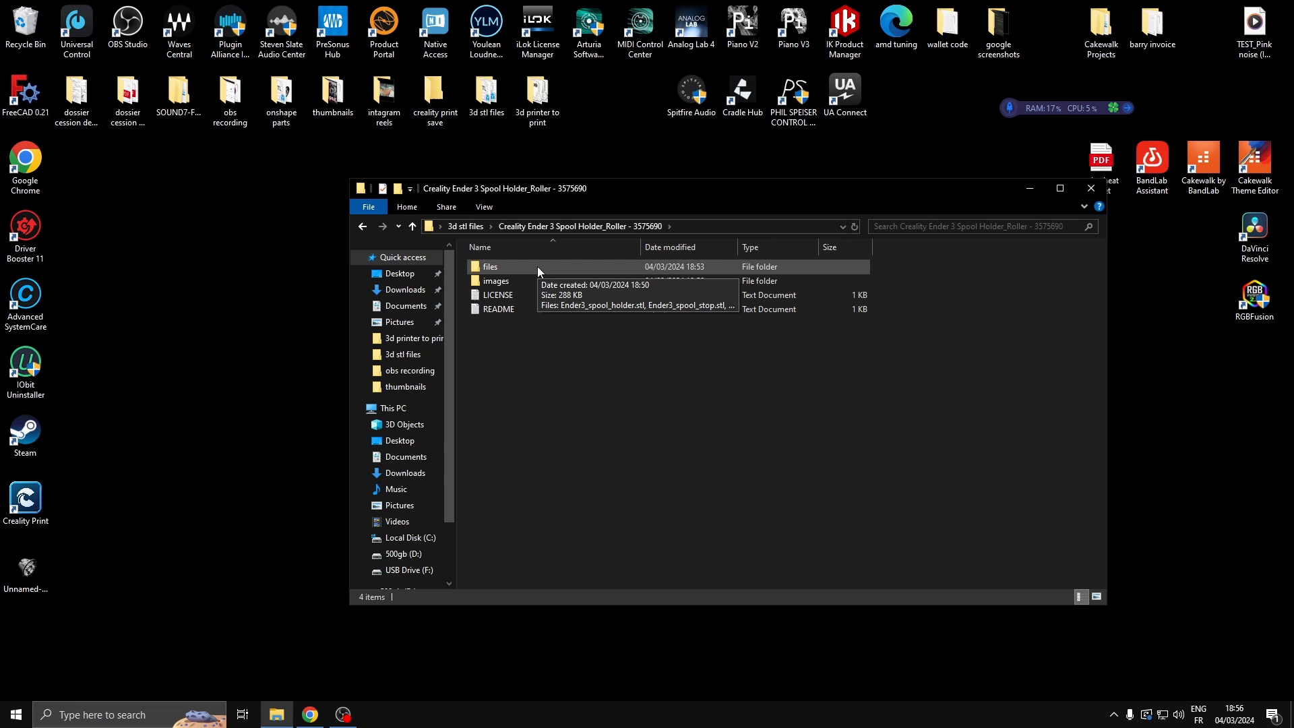
double_click(489, 266)
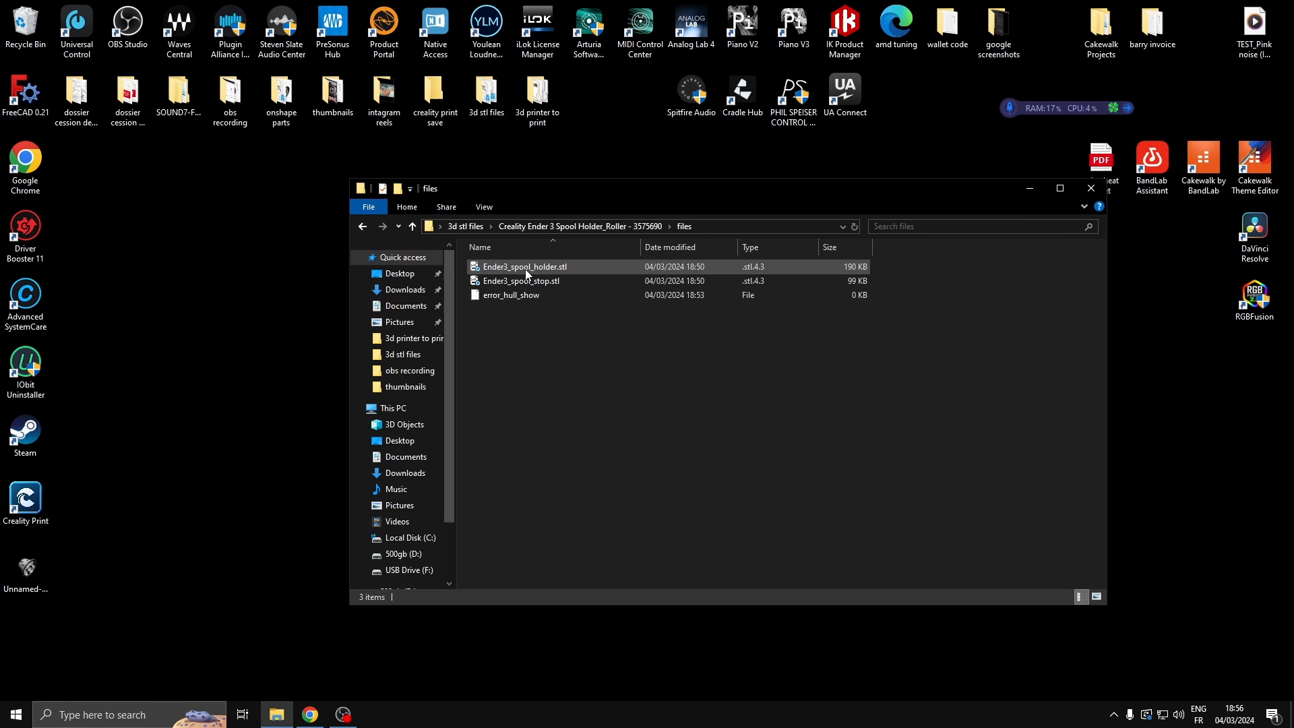
double_click(522, 266)
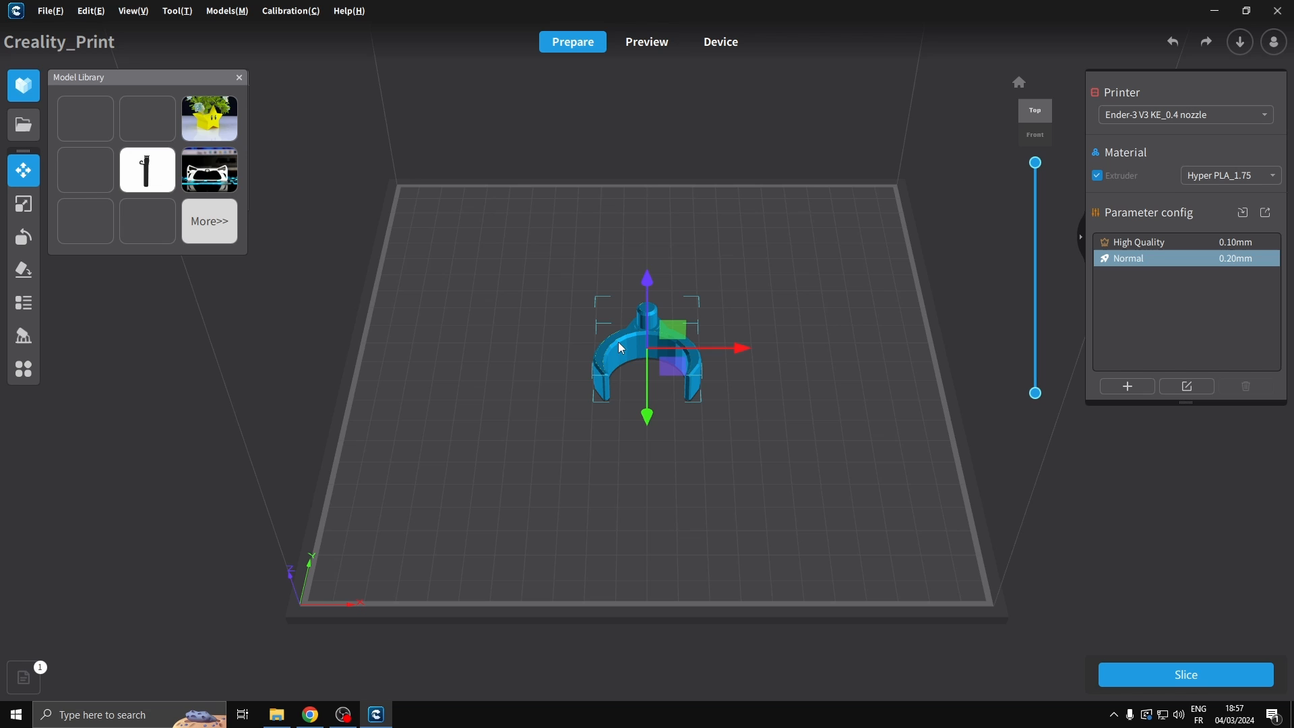
Open the Scale tool to show the holder at 100%, about 39.6 × 42.1 × 14 mm
left_click(23, 203)
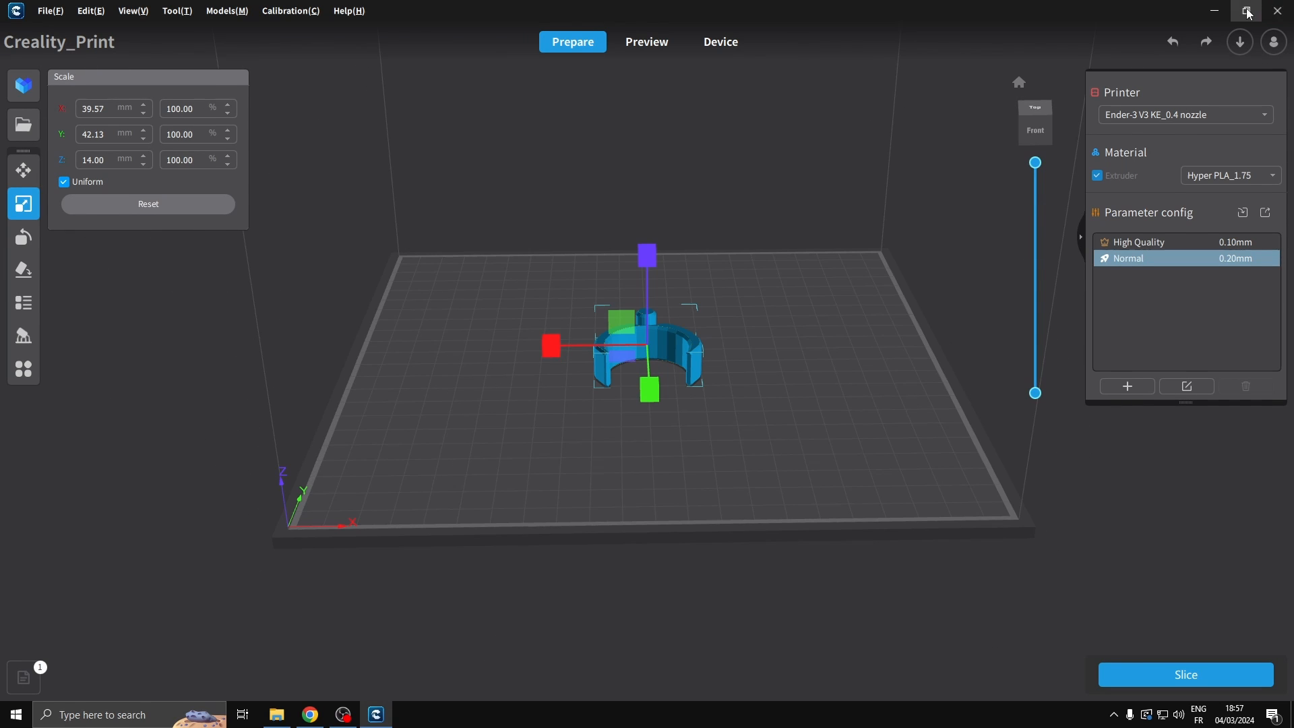
Drag Ender3_spool_stop.stl from the files folder onto the build plate and re-maximise Creality Print
left_click(1247, 13)
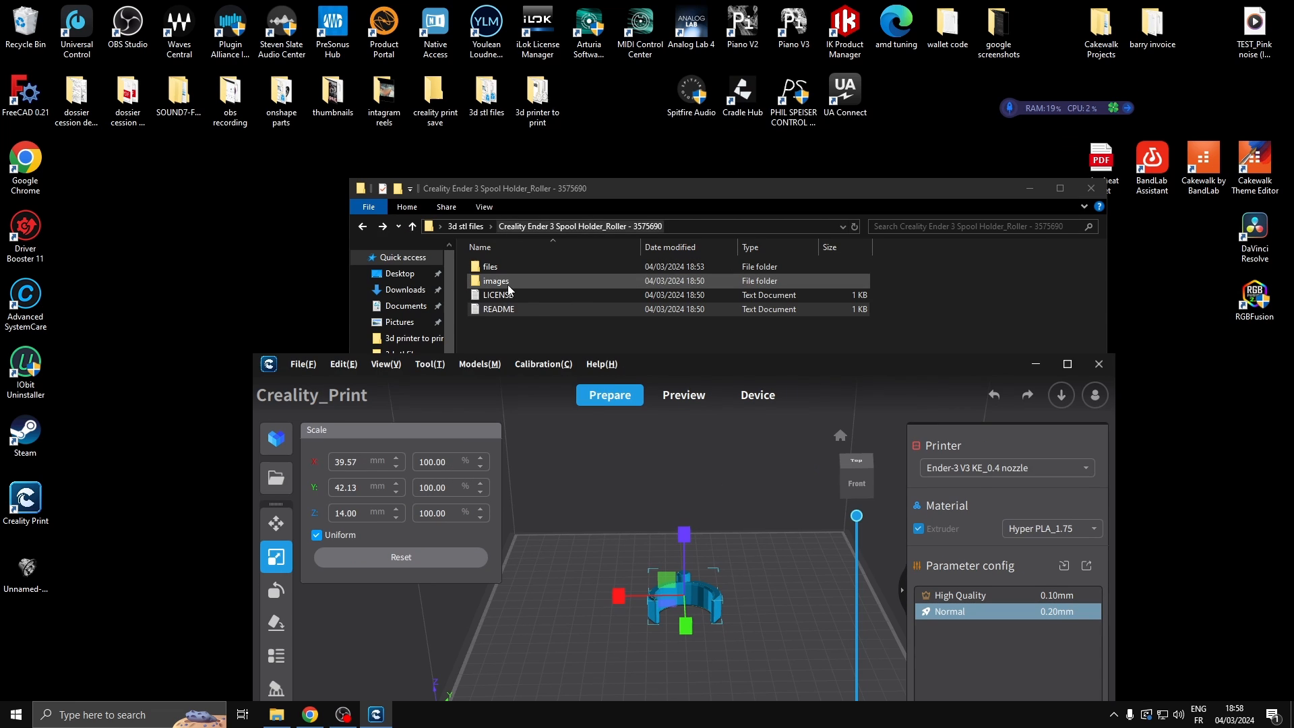
double_click(490, 280)
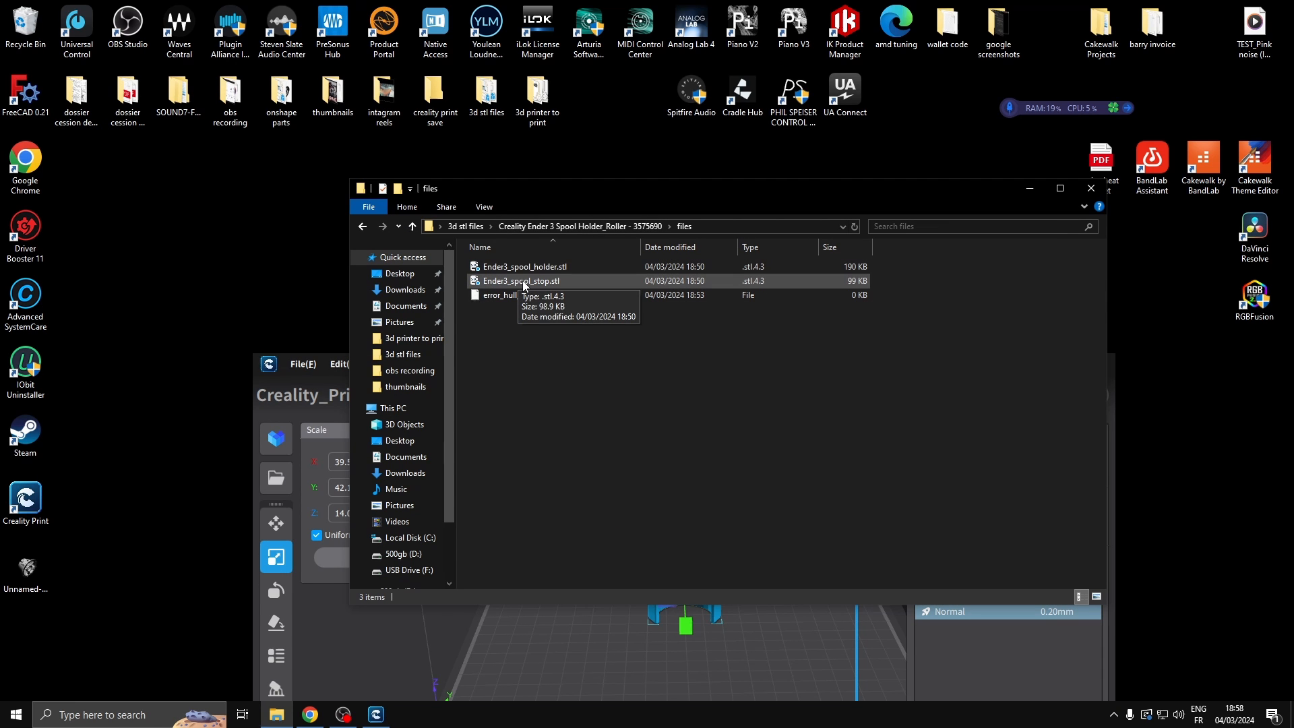
left_click(521, 281)
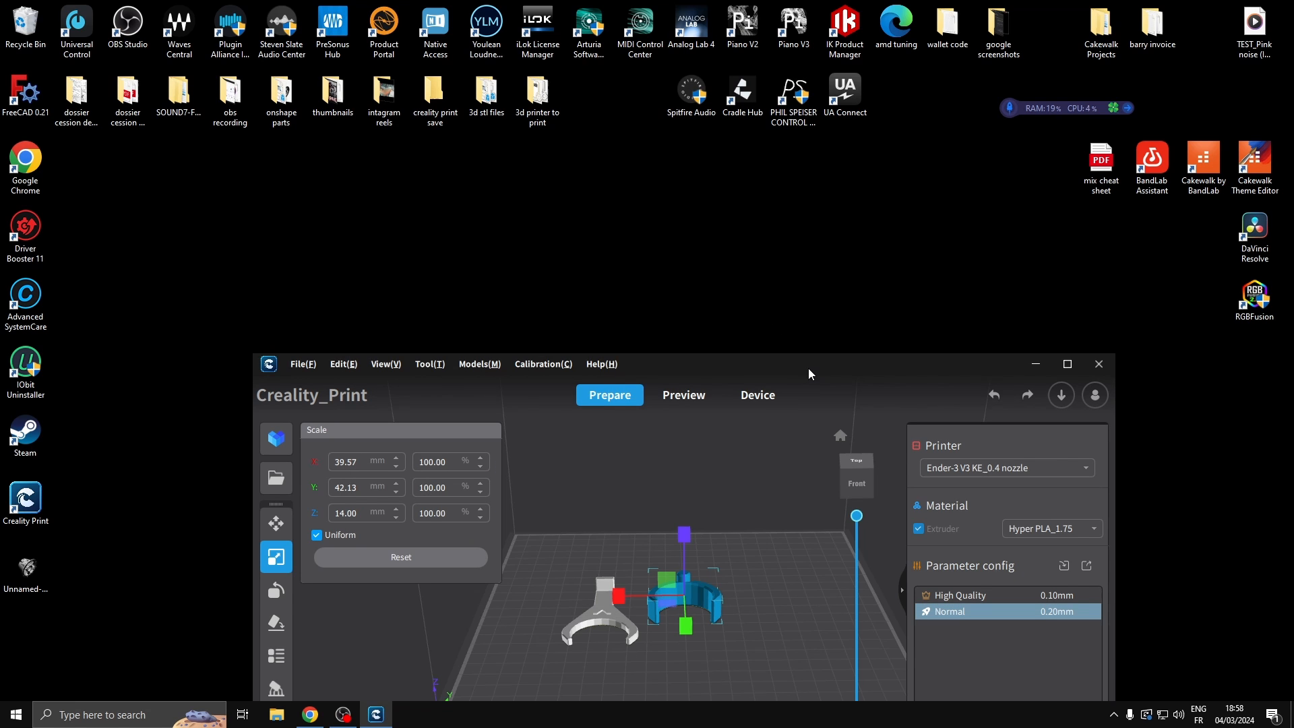
left_click(1066, 364)
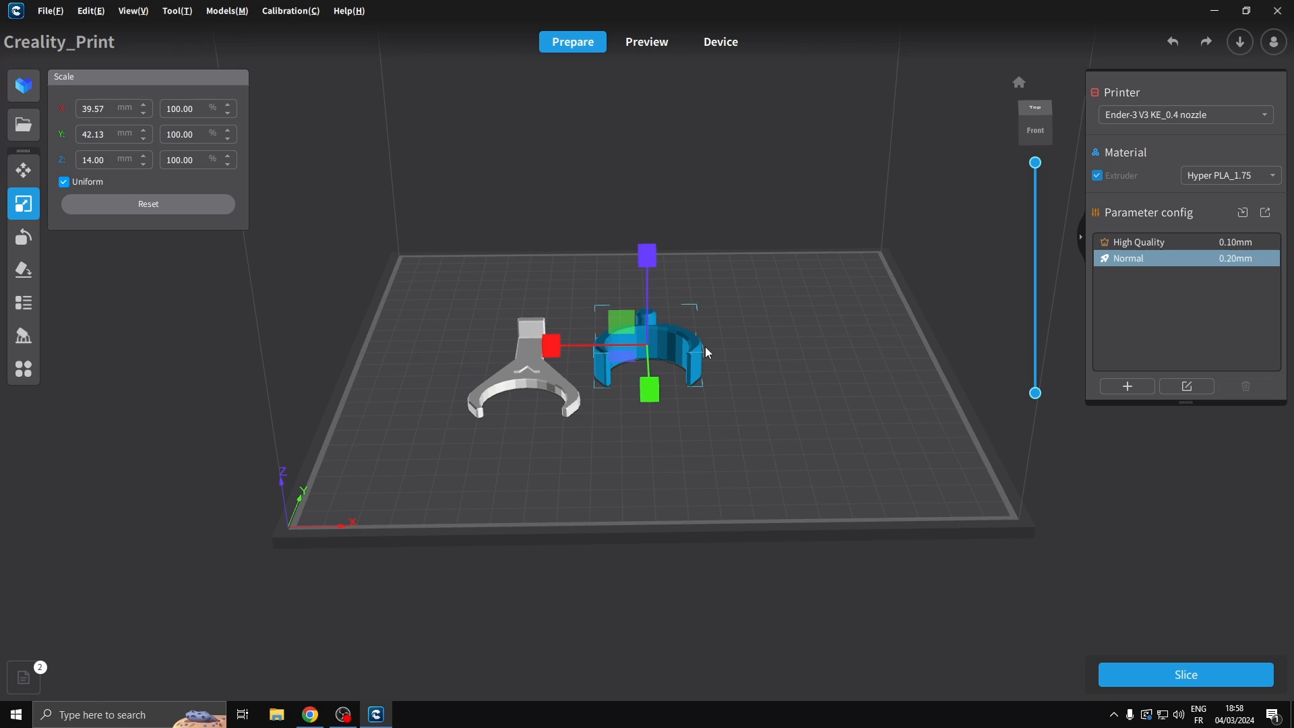
Clone the part once and auto-arrange all three parts on the build plate
left_click(23, 370)
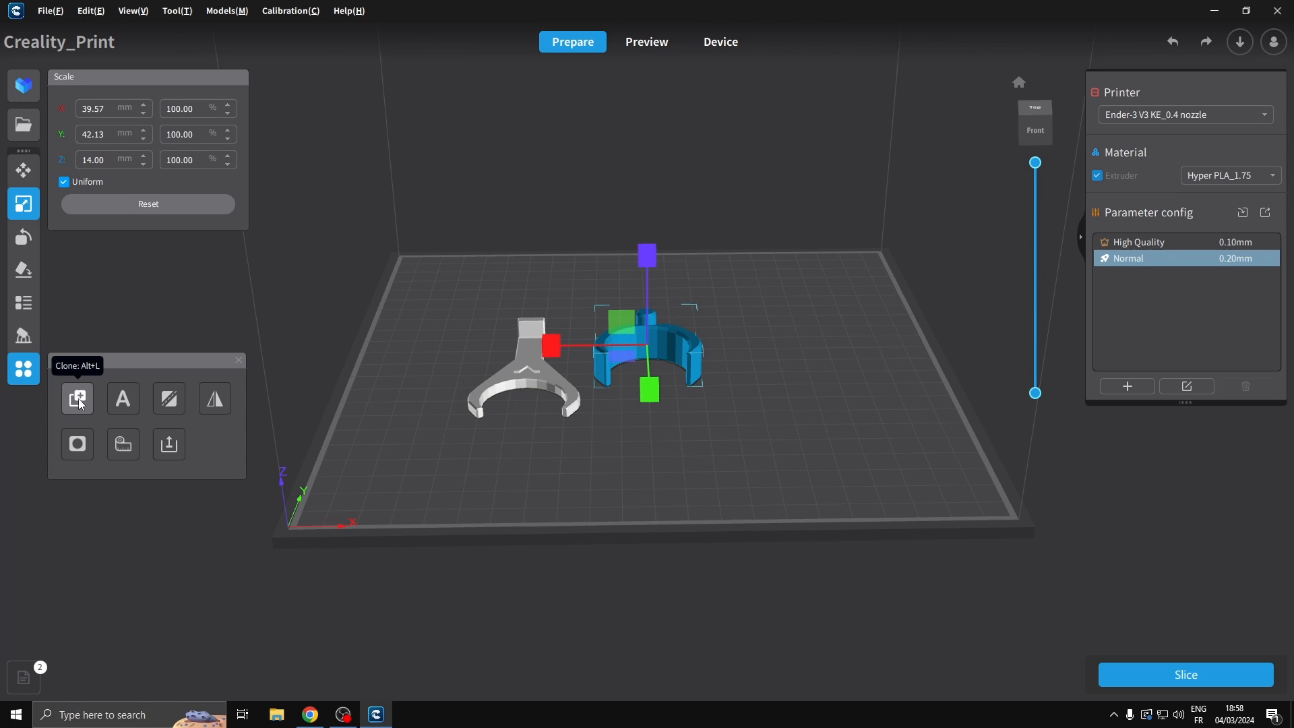
left_click(77, 398)
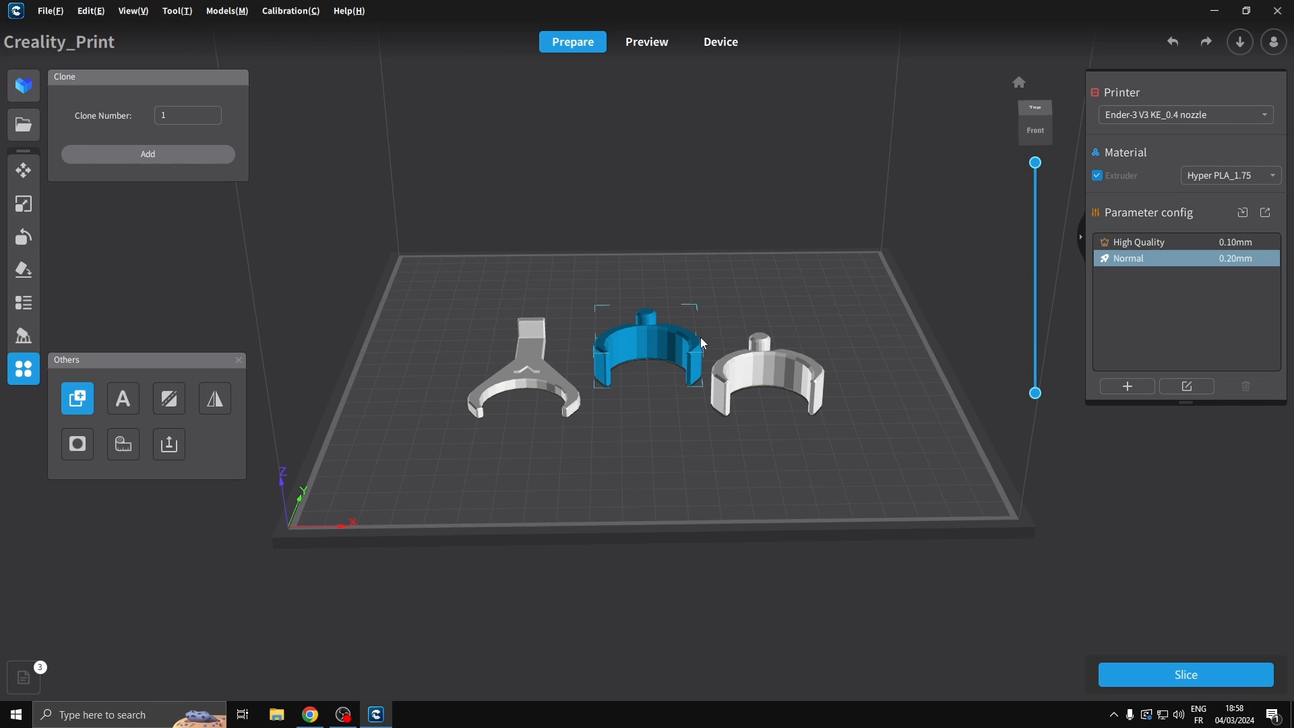
mouse_move(72, 415)
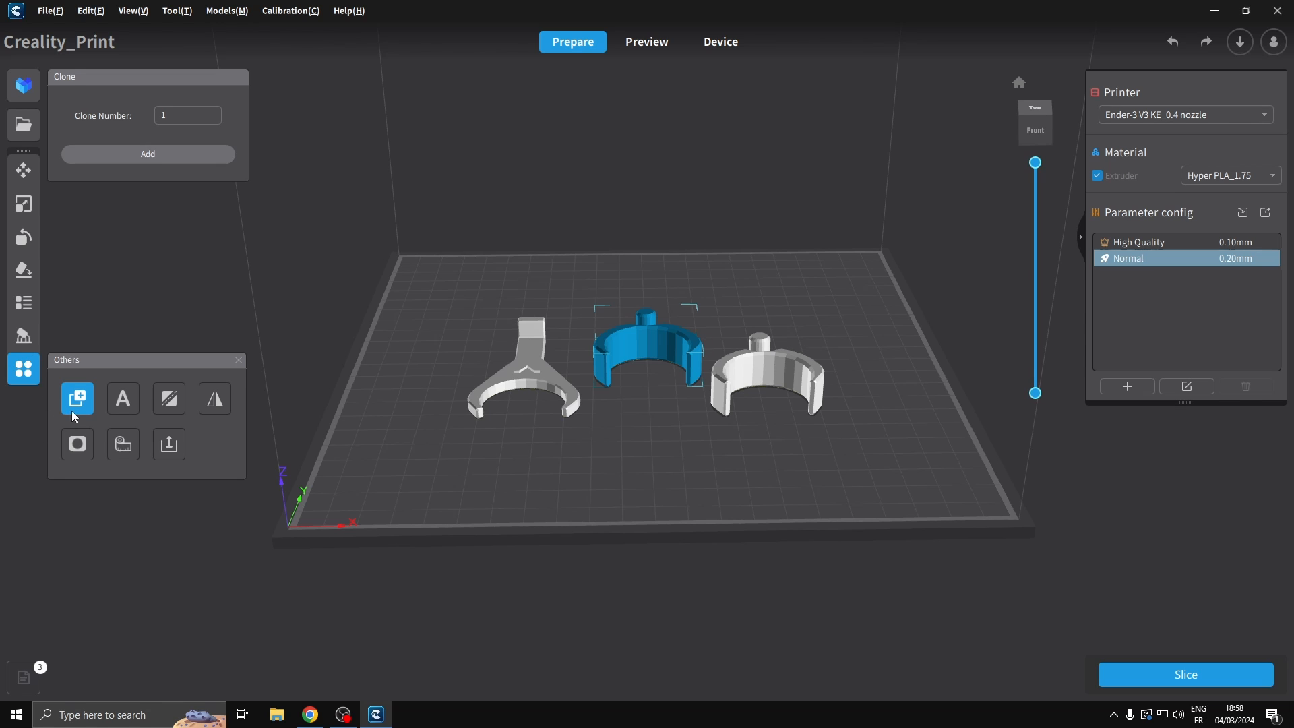
left_click(764, 376)
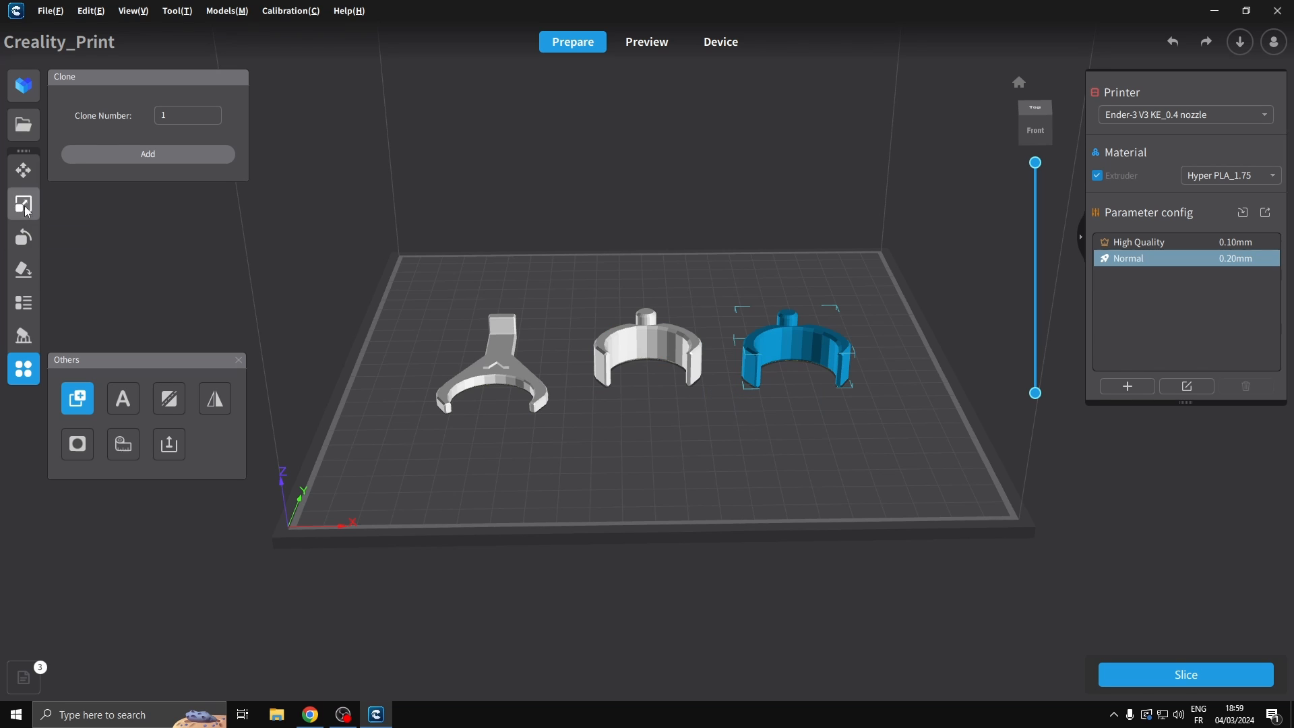
left_click(23, 302)
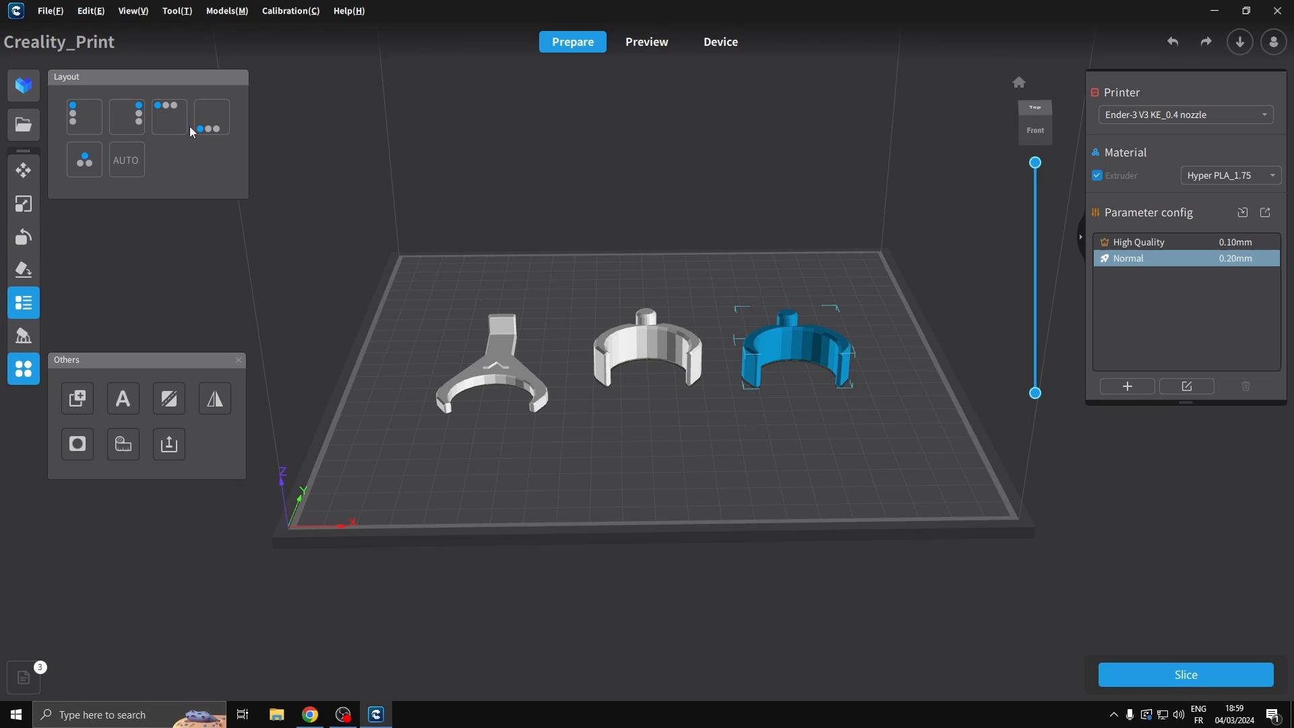
mouse_move(126, 159)
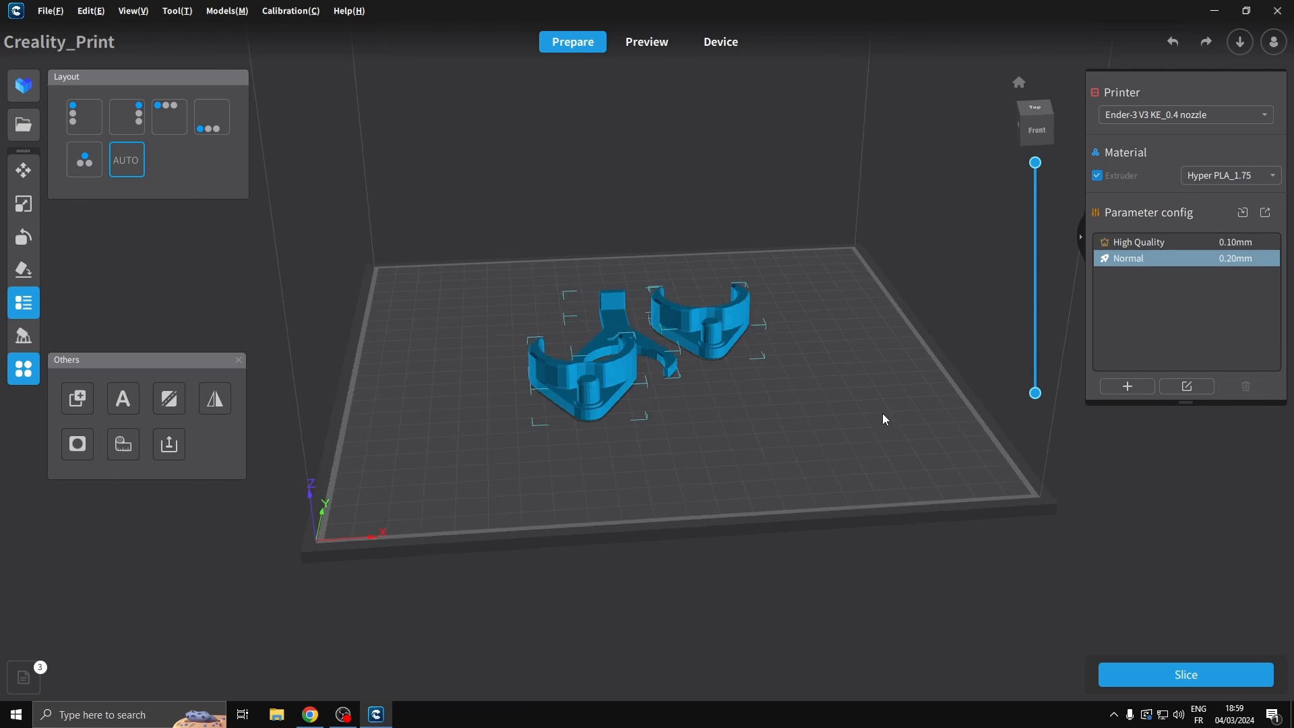
left_click(1186, 387)
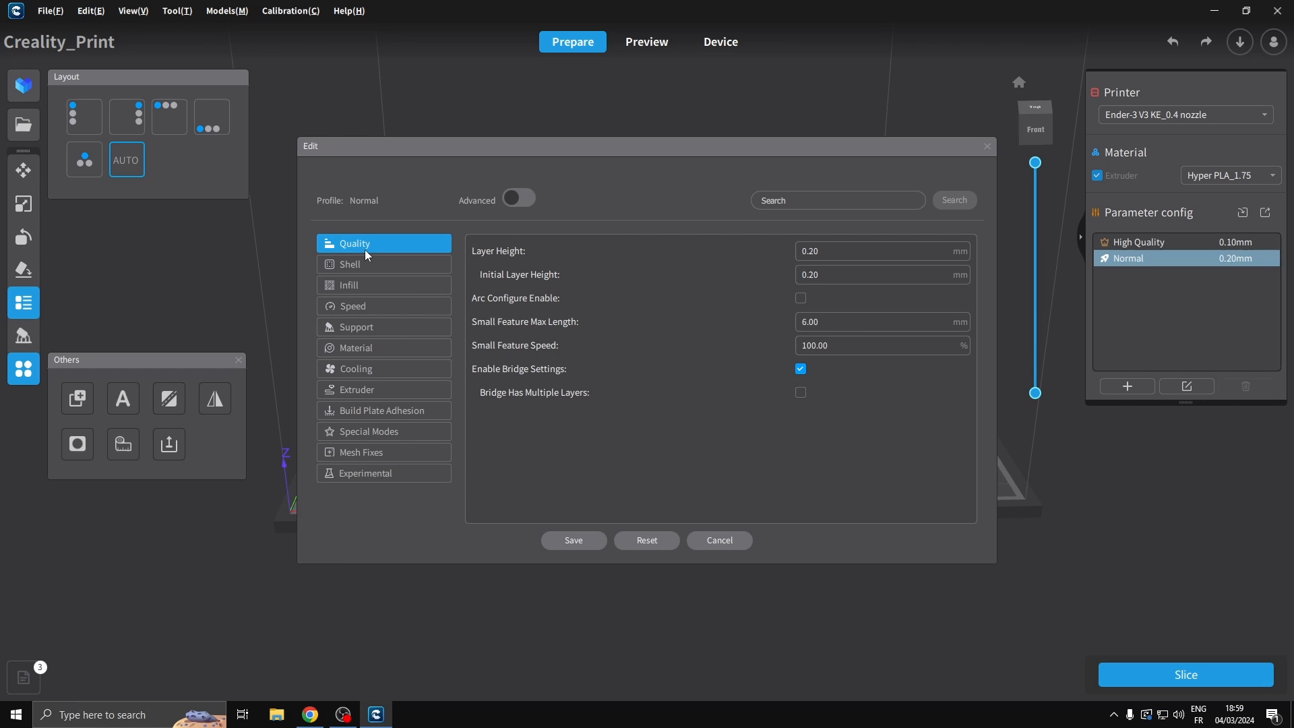
mouse_move(399, 258)
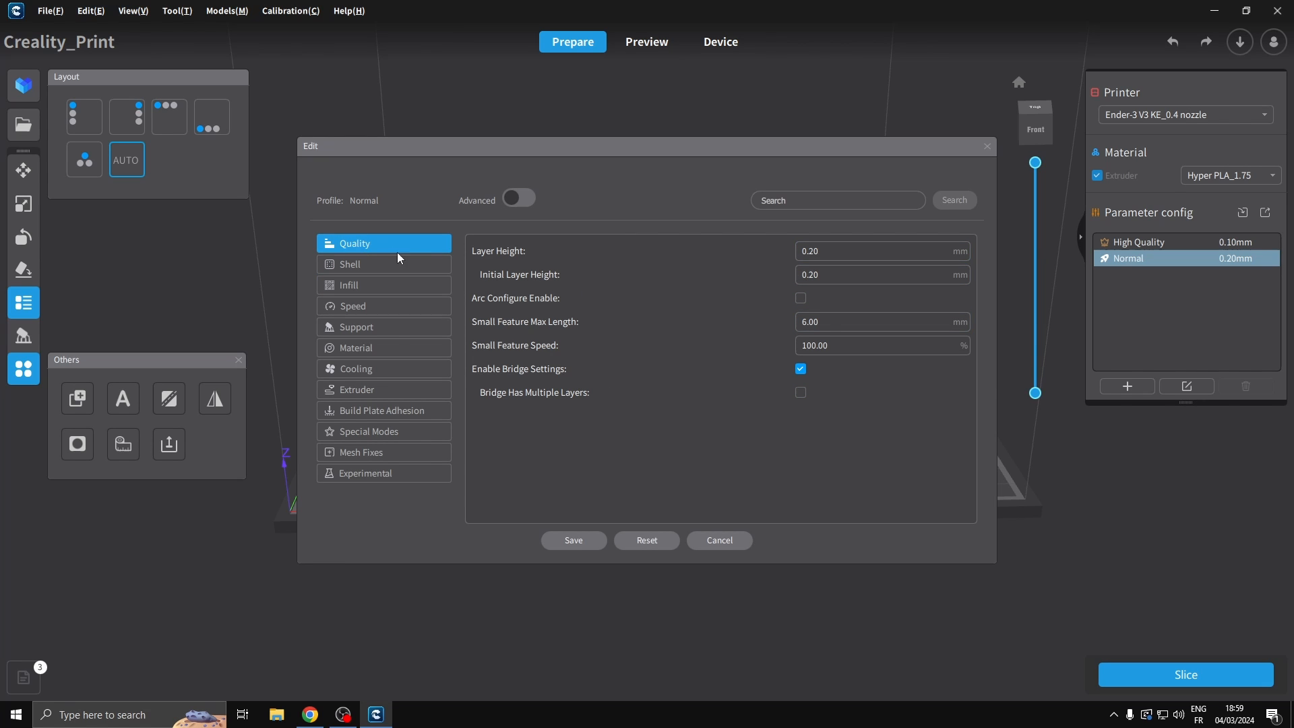
Review the Normal profile's shell, infill, speed and support settings
left_click(355, 264)
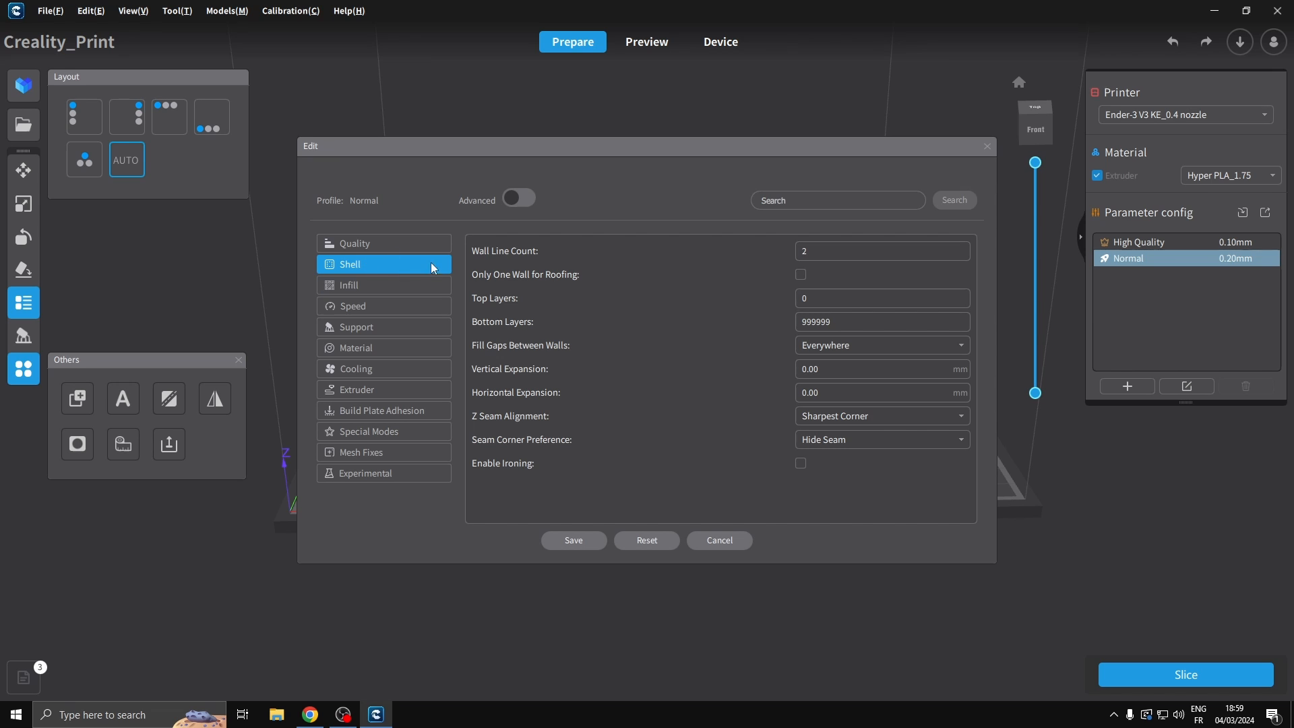
left_click(350, 284)
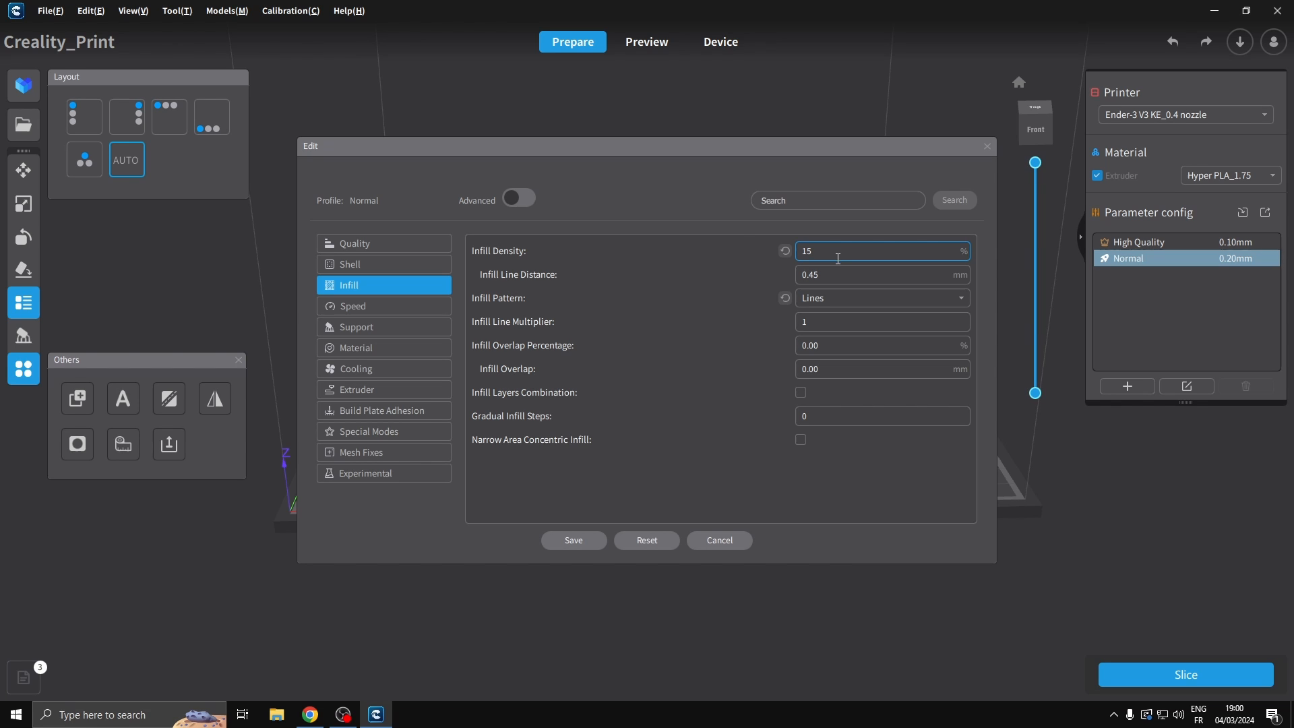
mouse_move(714, 358)
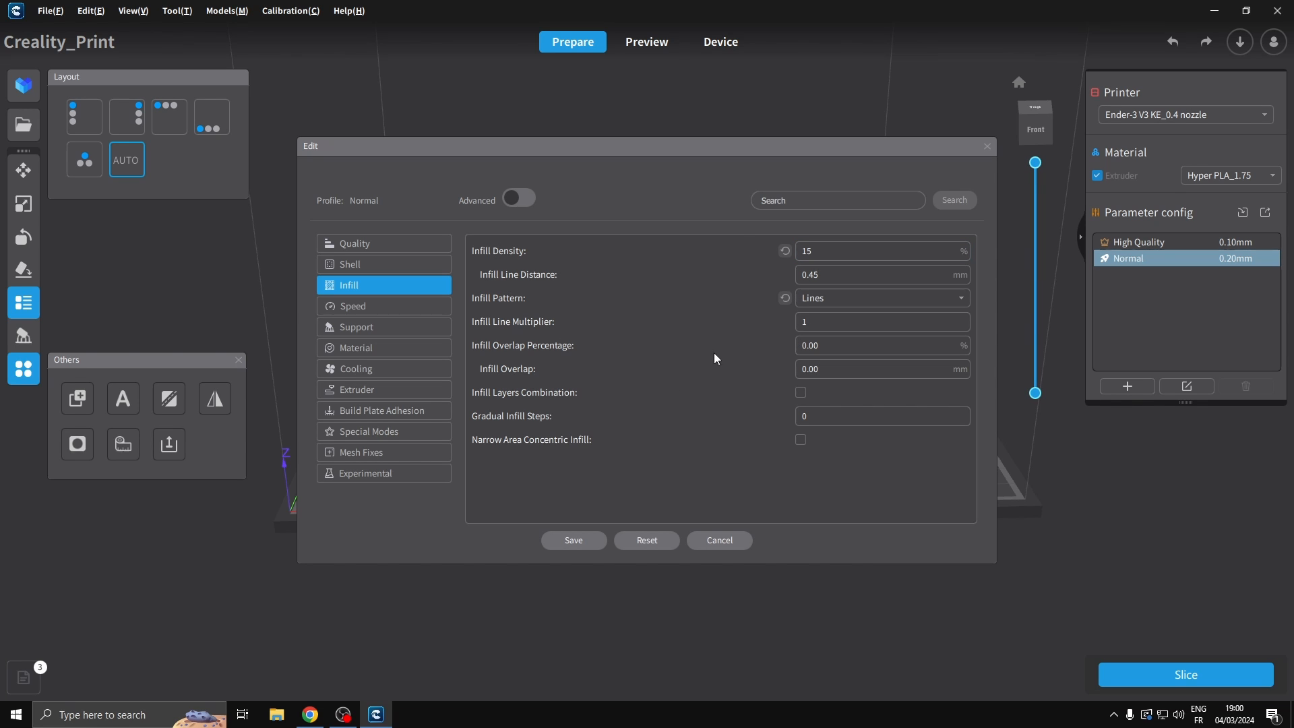
mouse_move(751, 341)
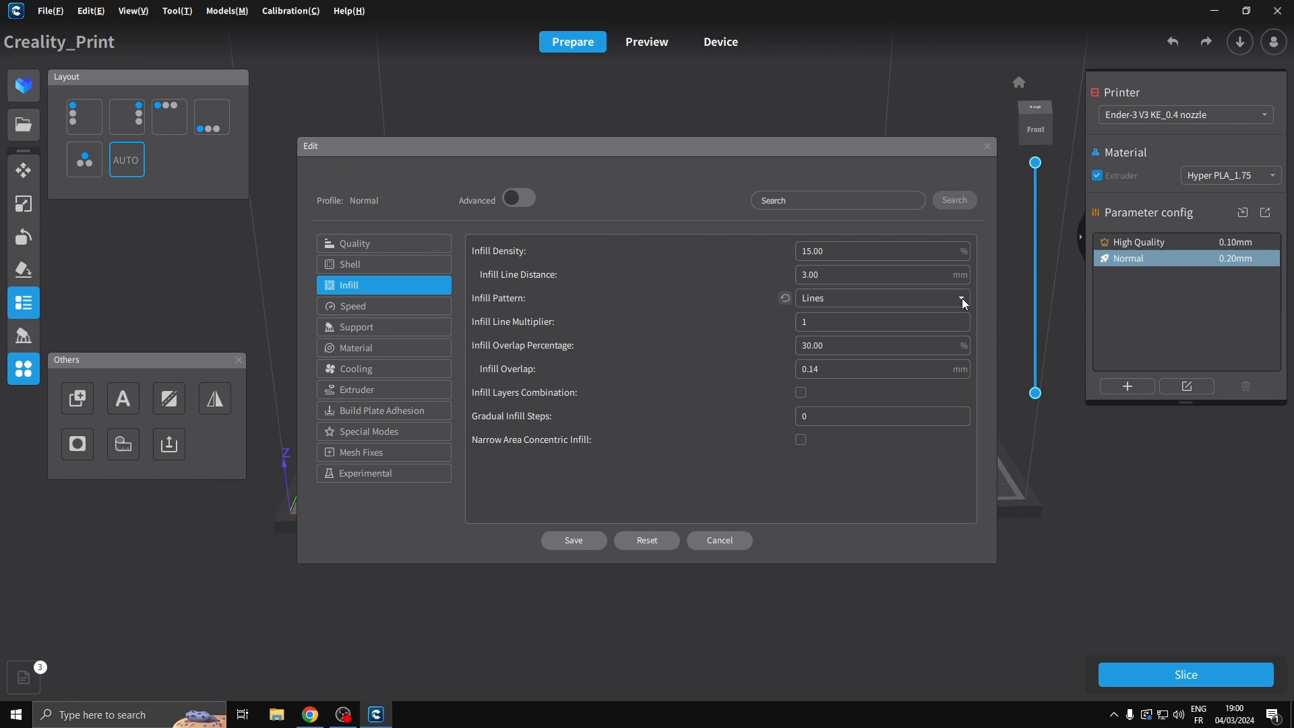
mouse_move(462, 319)
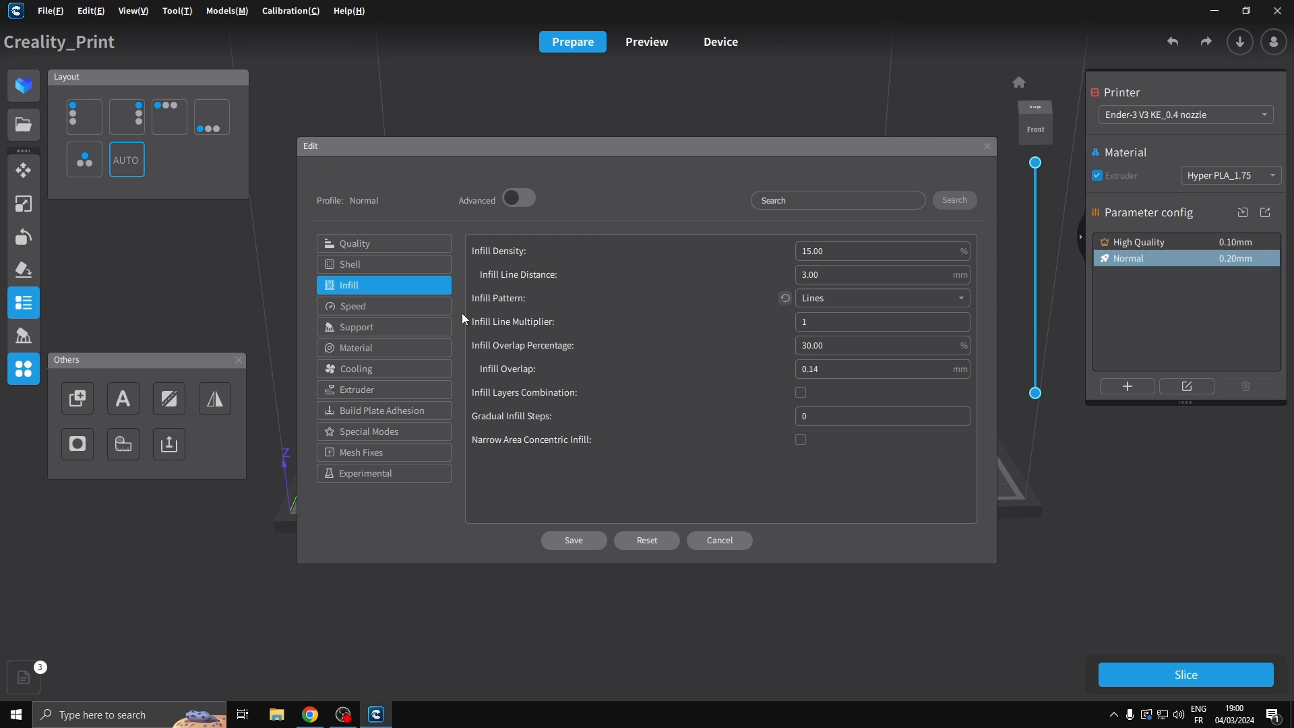
left_click(352, 306)
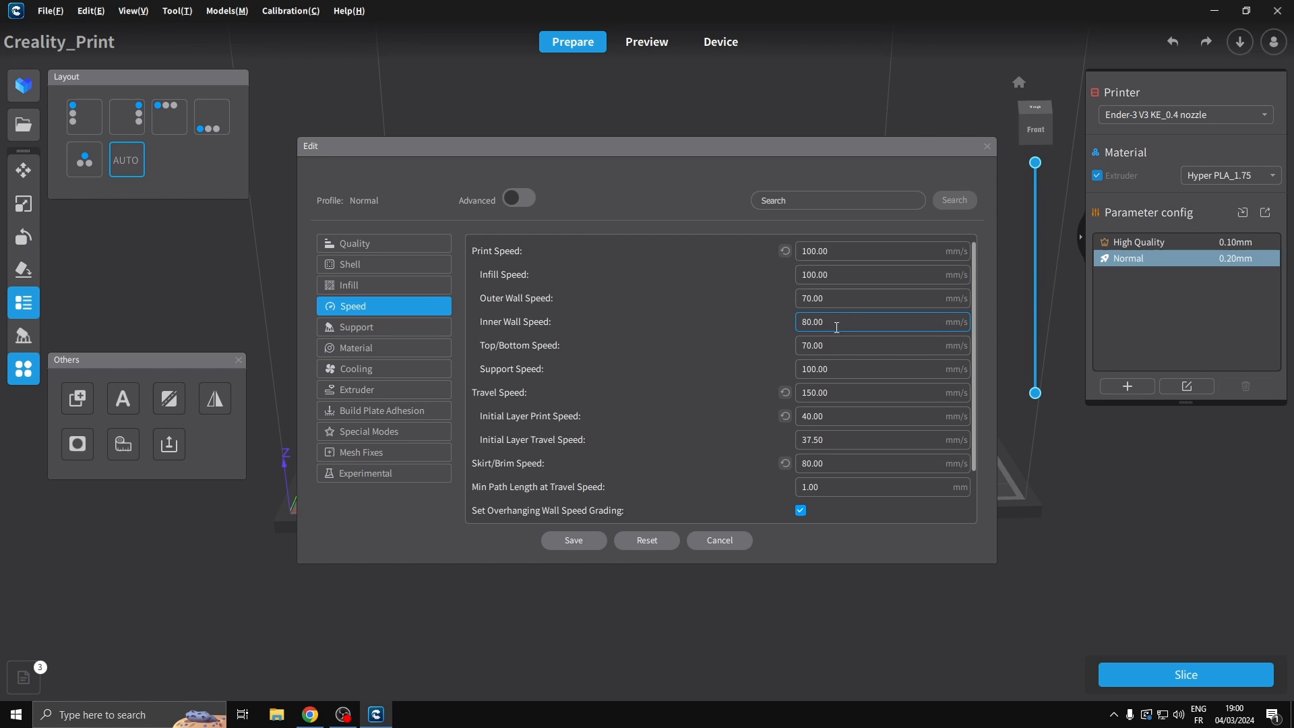
left_click(357, 326)
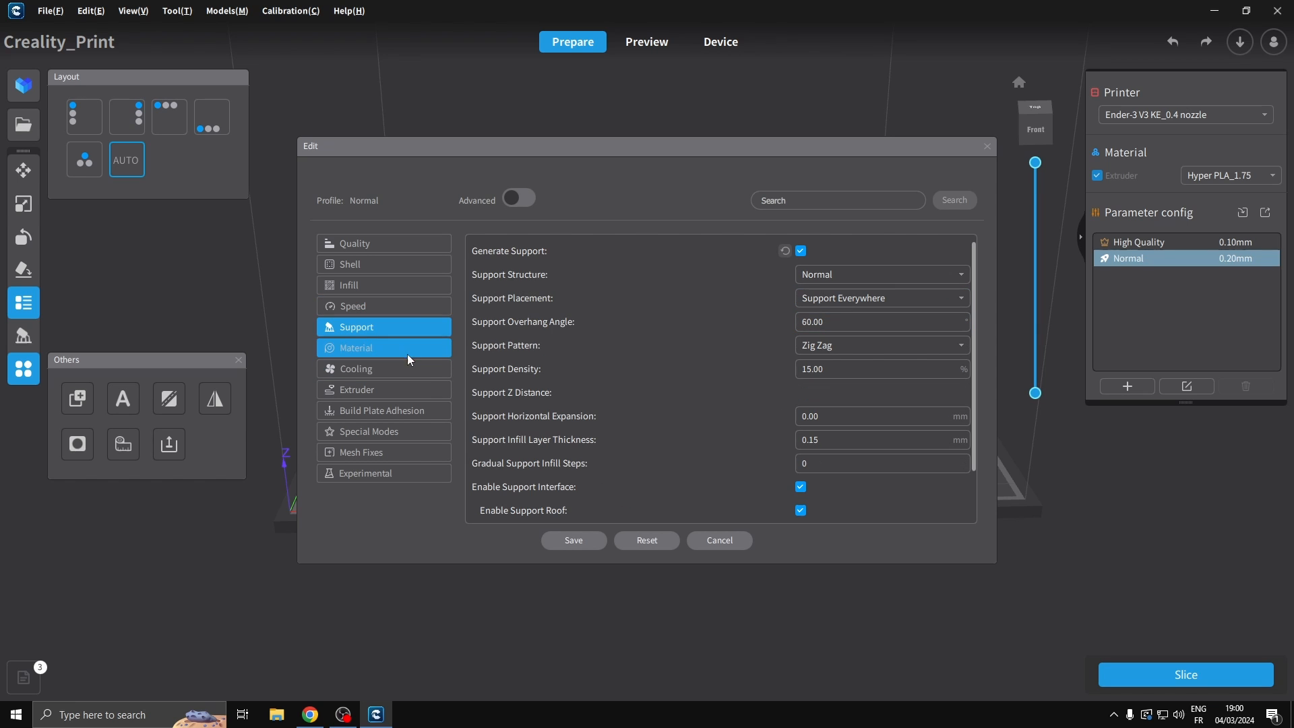
left_click(718, 540)
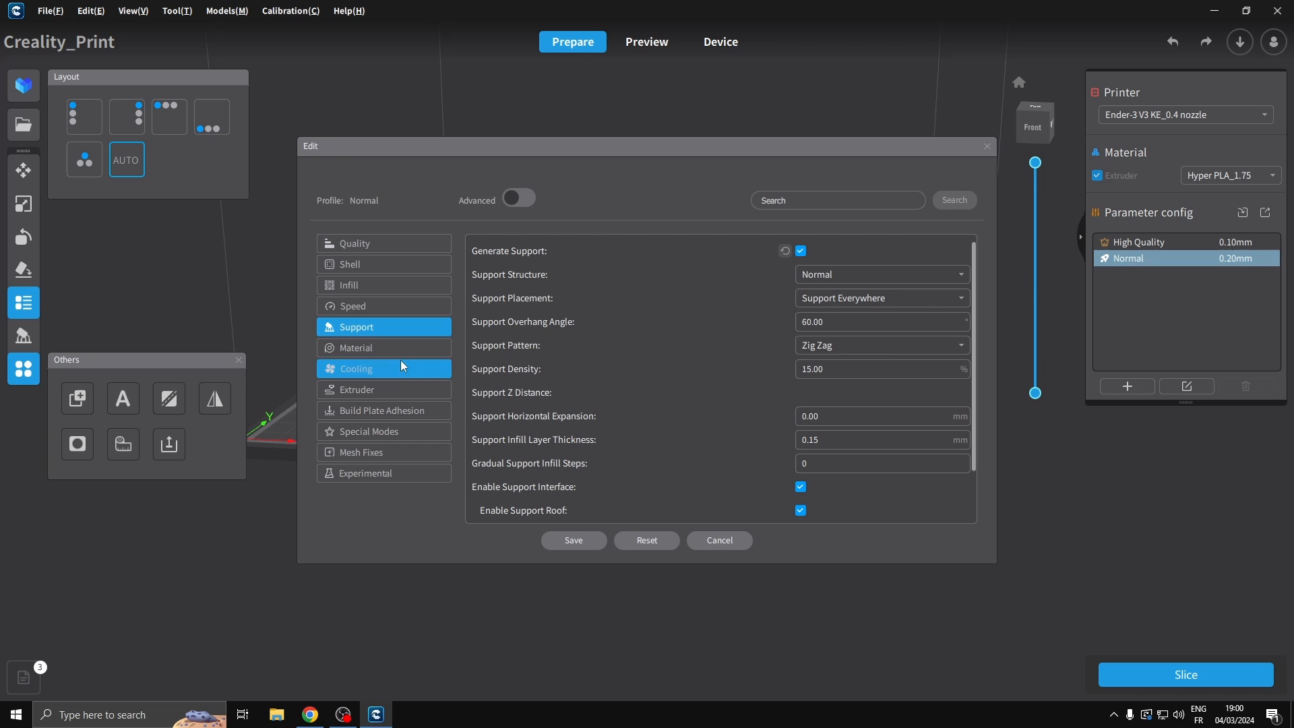
Set bed temperature 60 °C and nozzle 205 °C, keep skirt adhesion, and save the profile
left_click(357, 348)
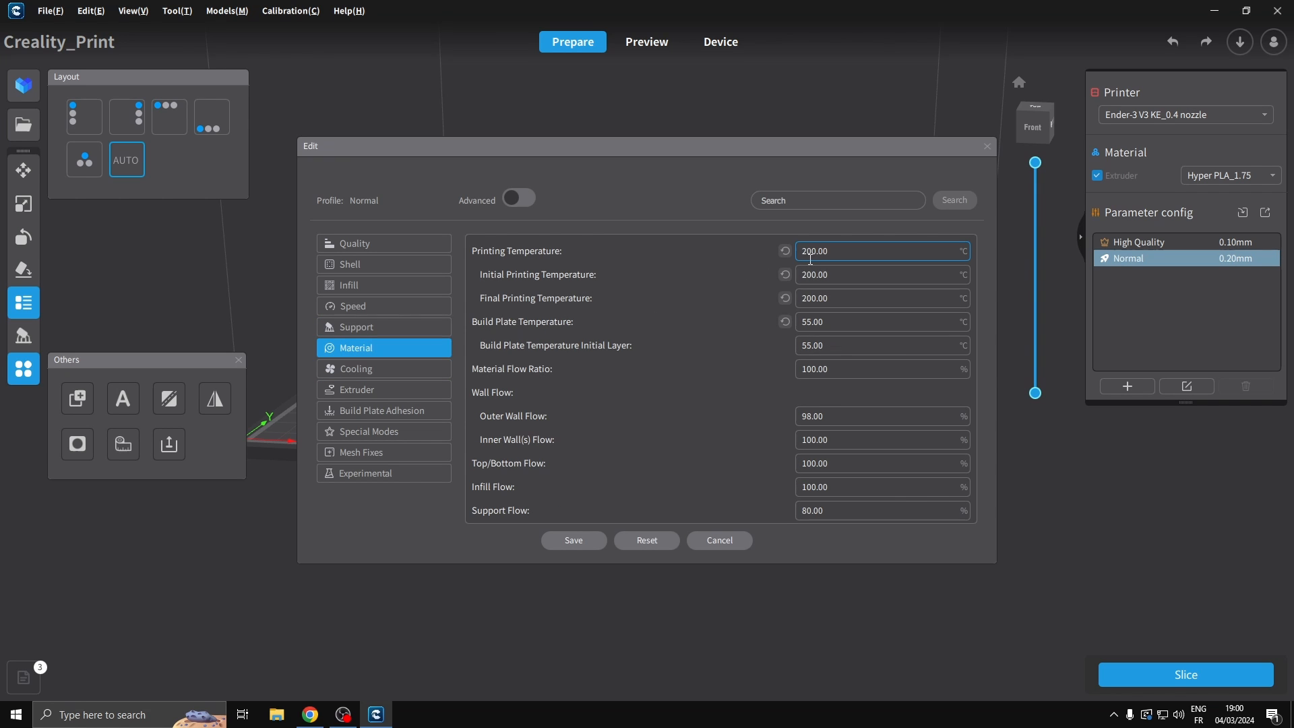
left_click(882, 321)
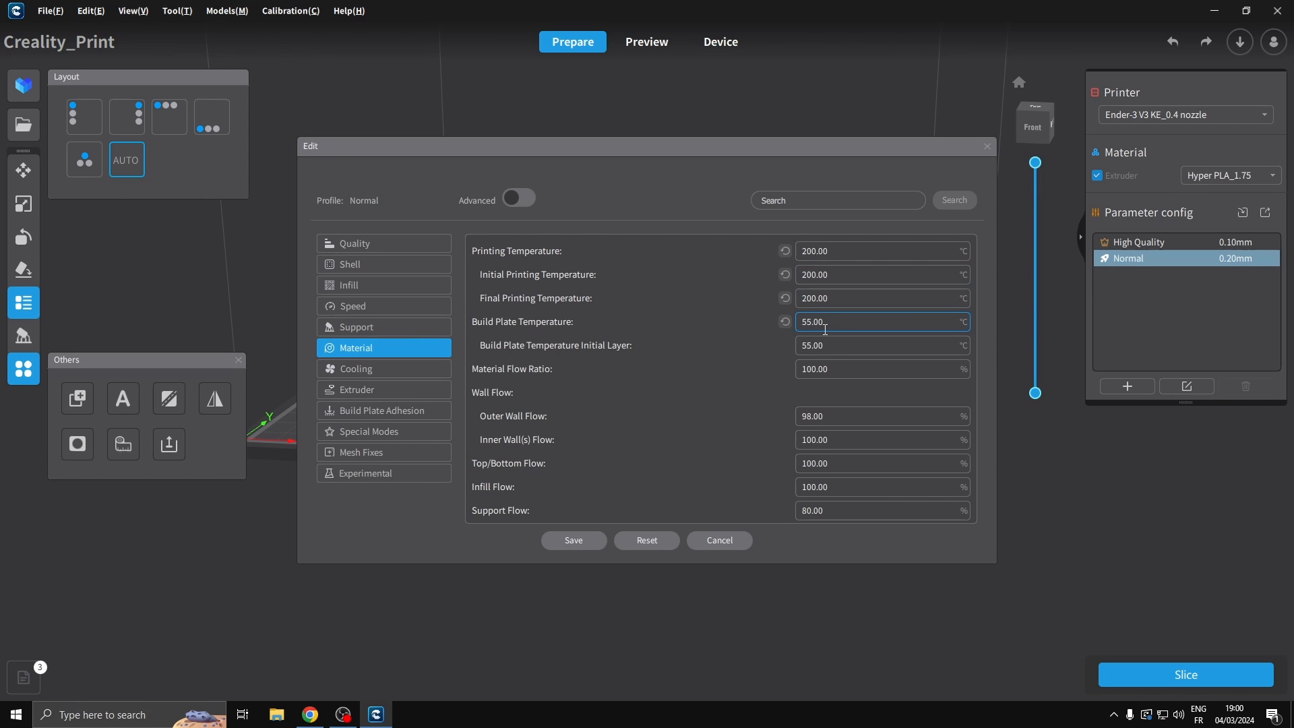
mouse_move(831, 321)
type("60")
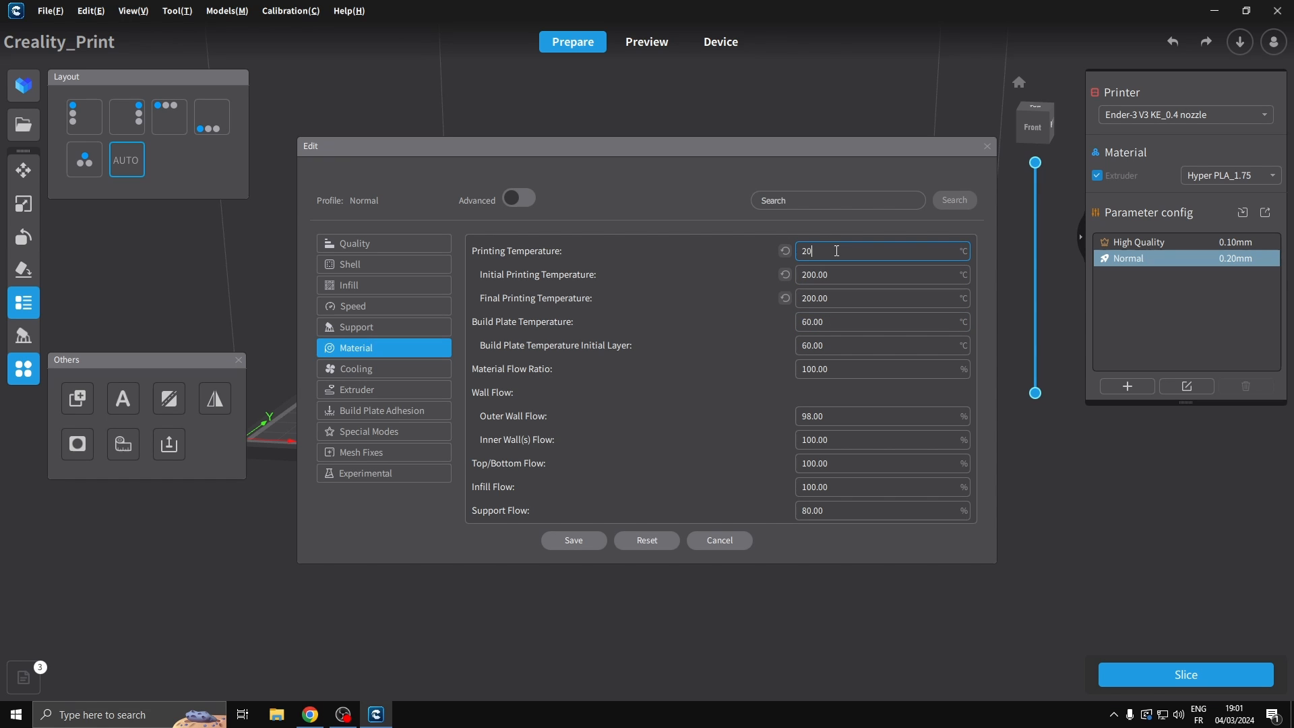
type("5")
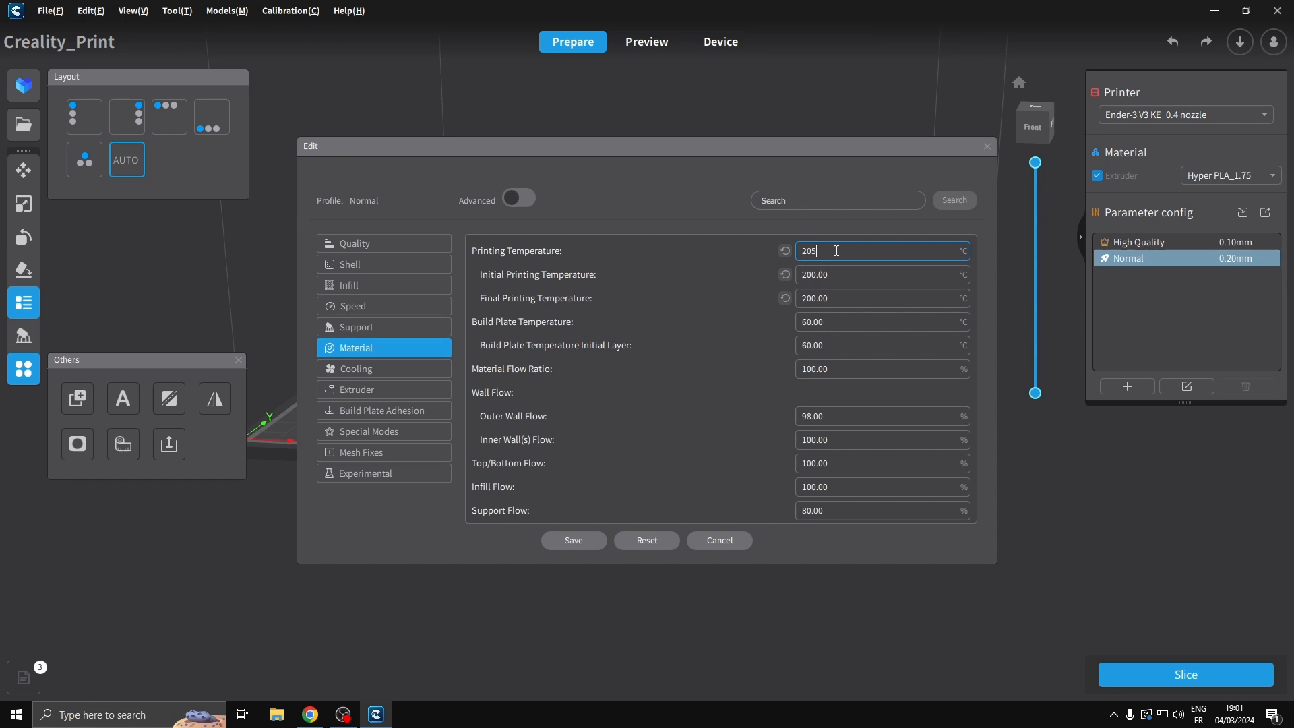
left_click(381, 410)
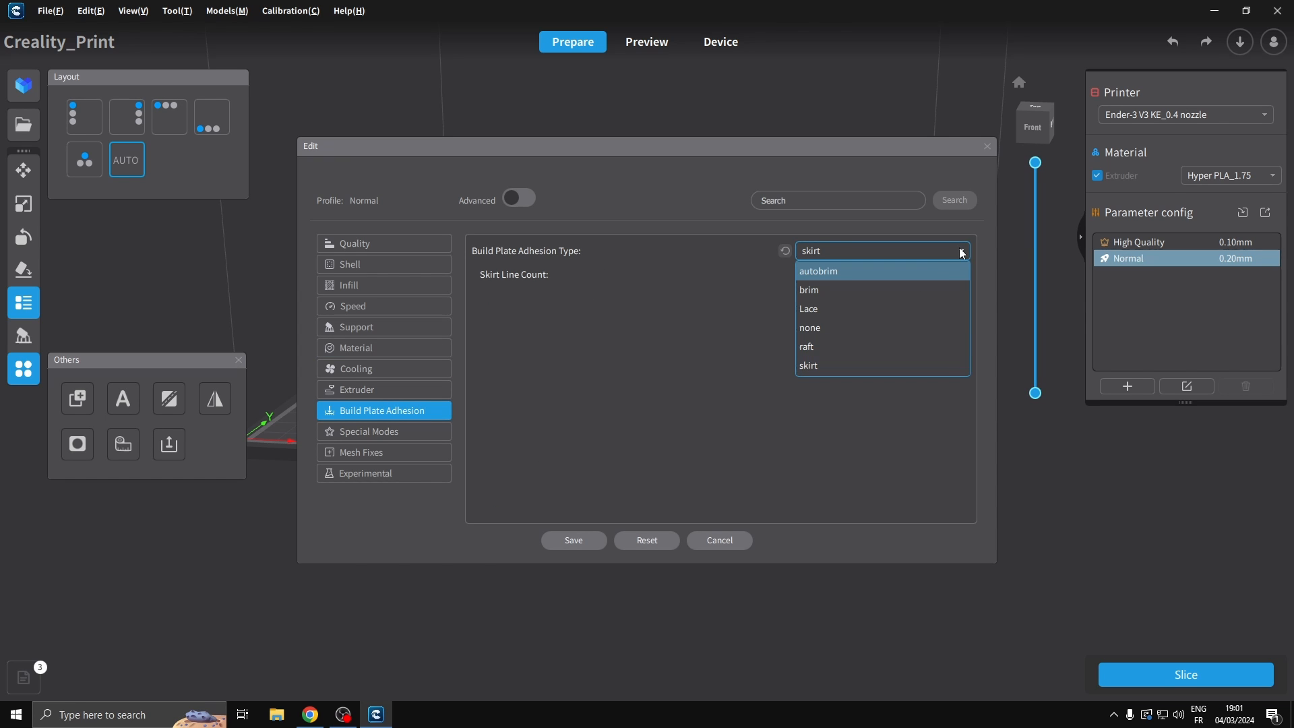
left_click(809, 365)
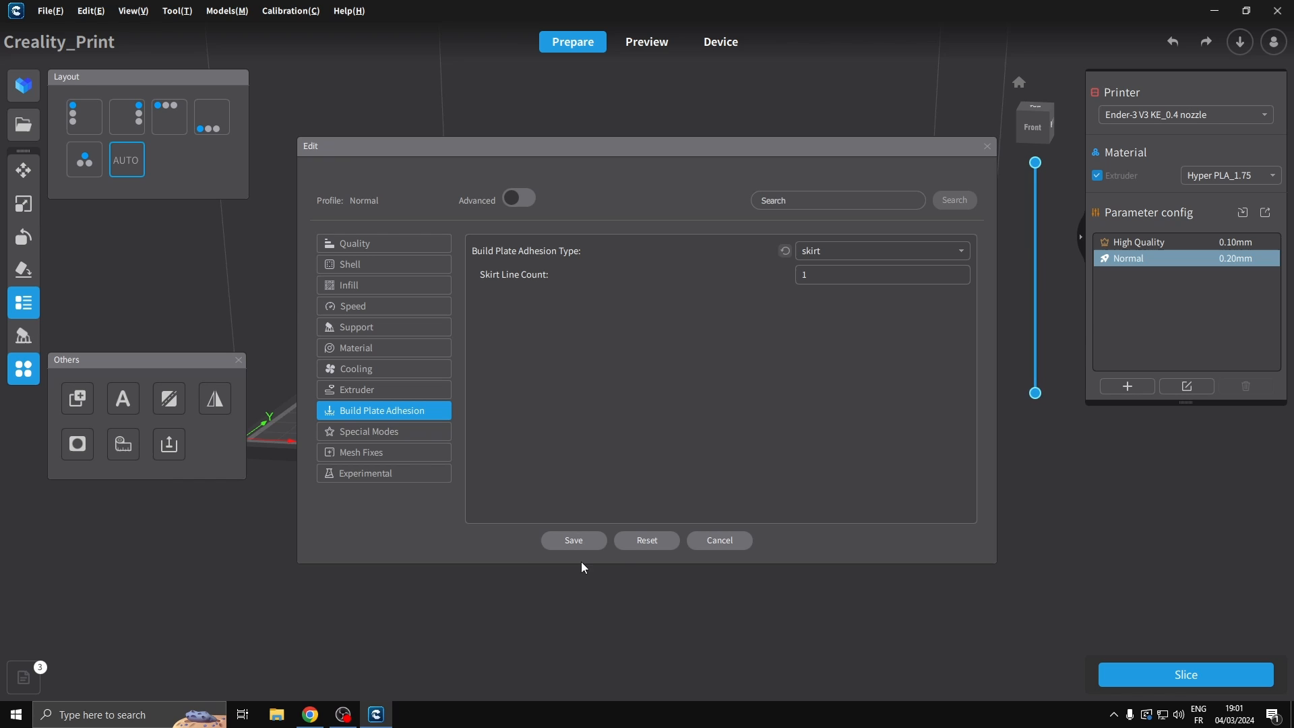
mouse_move(727, 328)
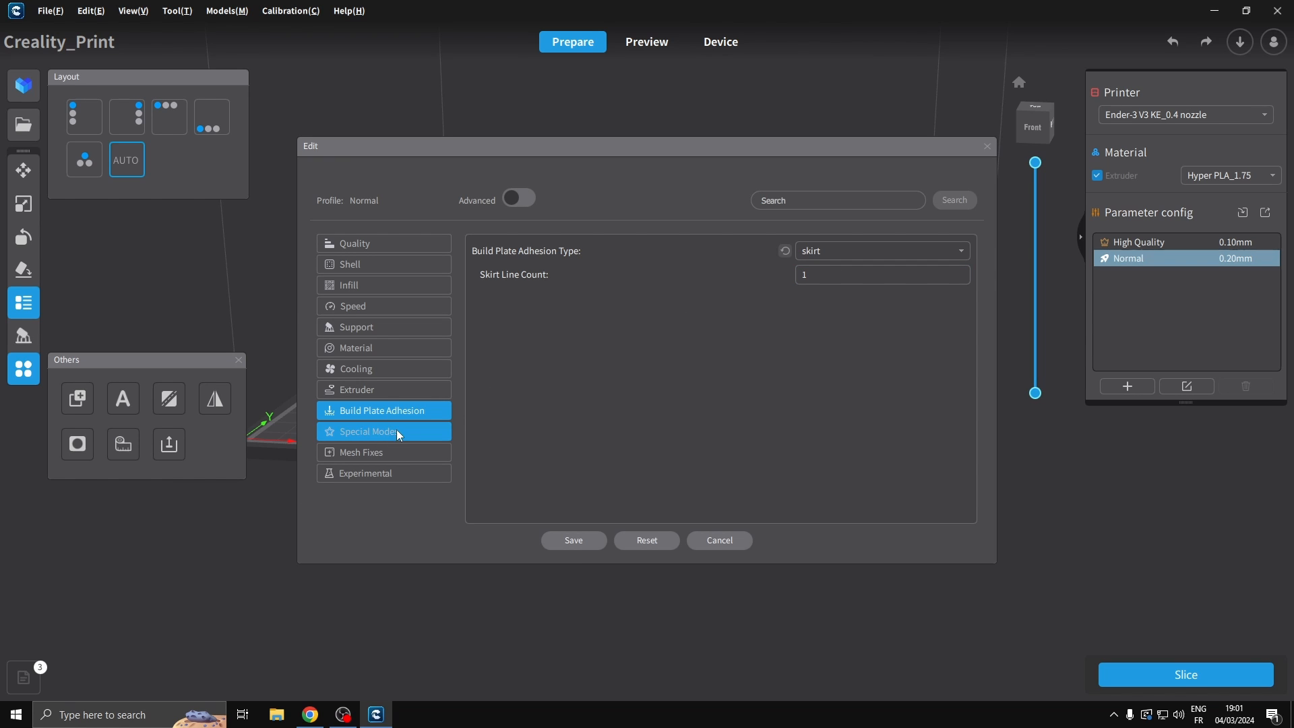
left_click(717, 540)
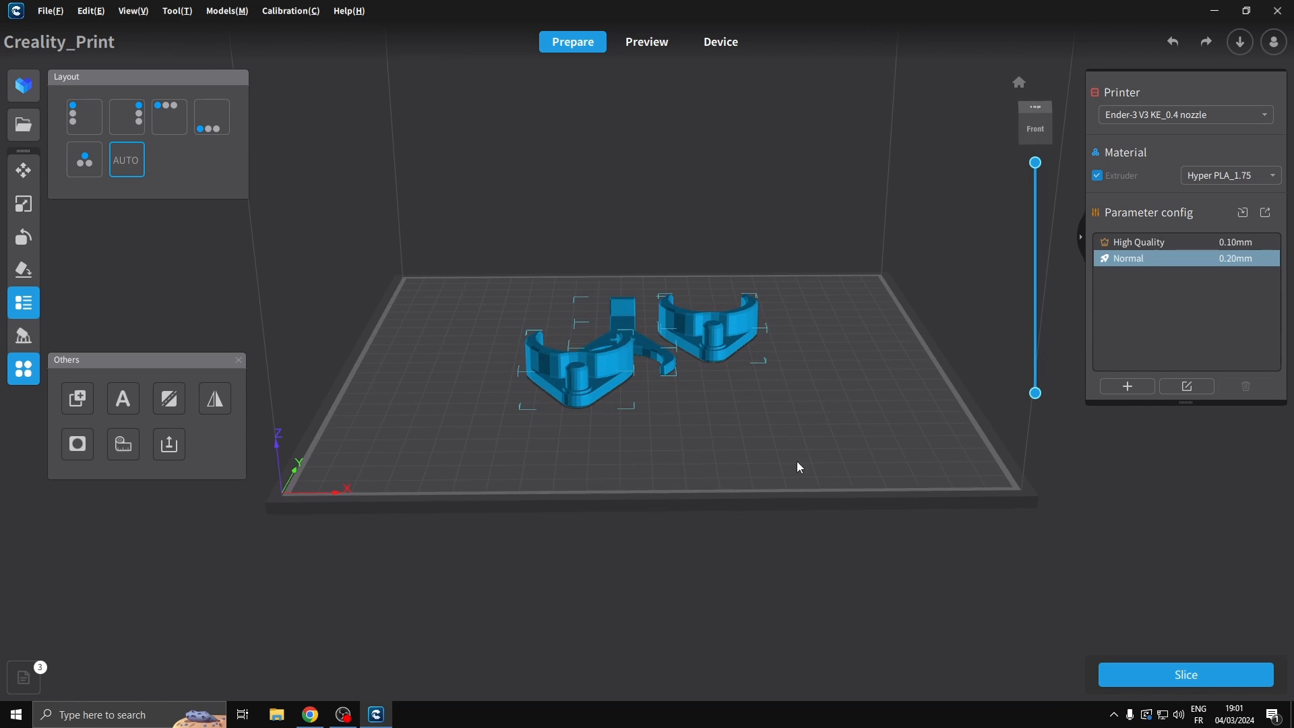
mouse_move(1192, 683)
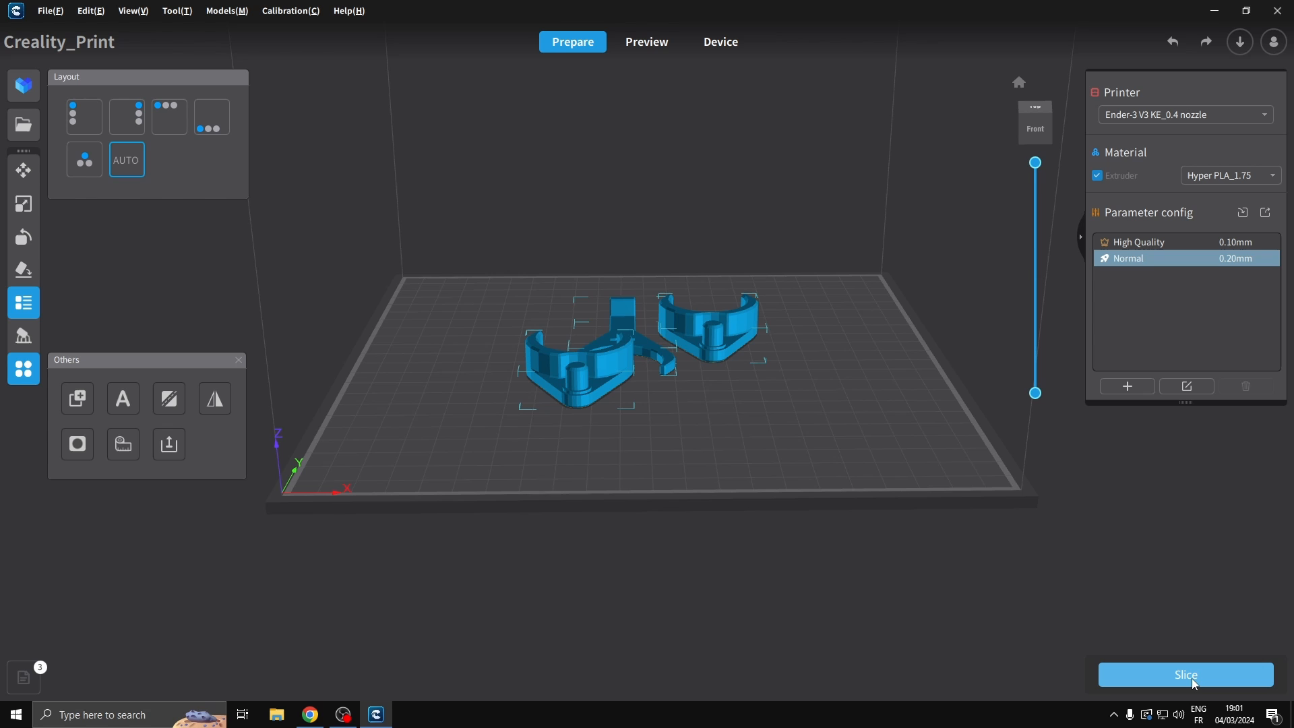
mouse_move(1198, 669)
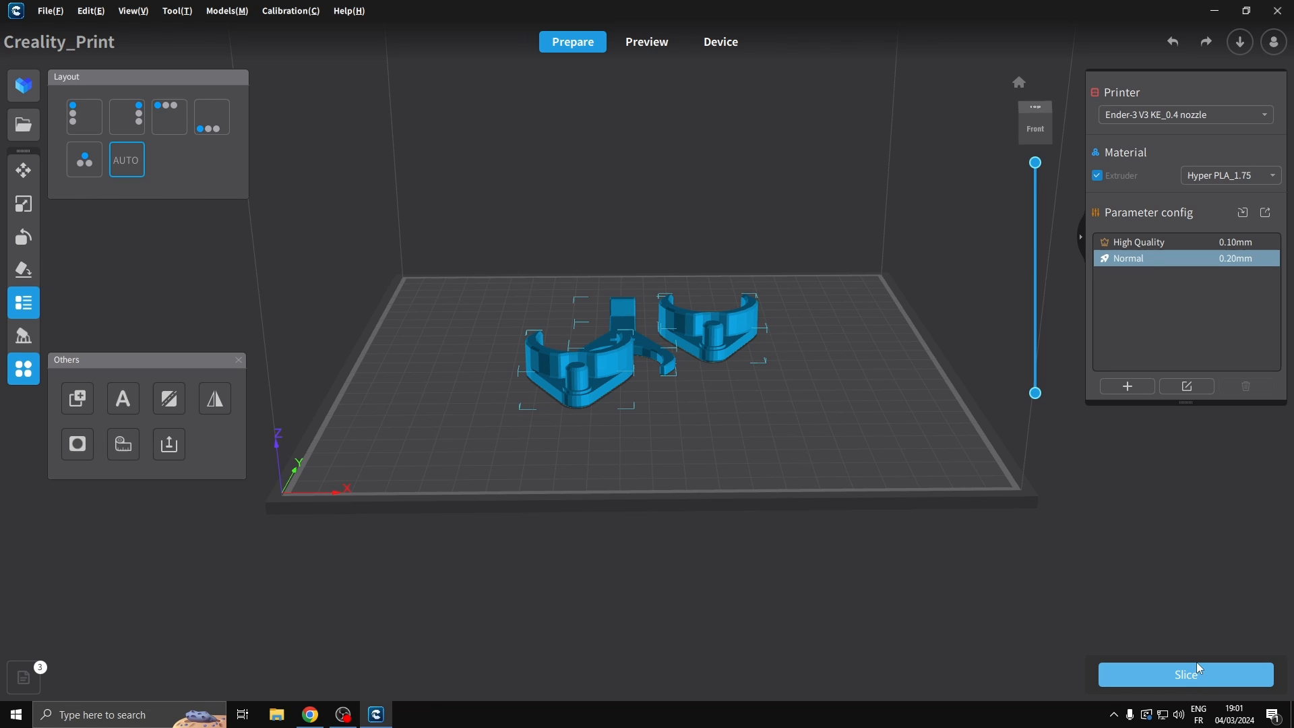
Slice the plate and export the G-code to the desktop's 3d printer to print folder
left_click(1185, 674)
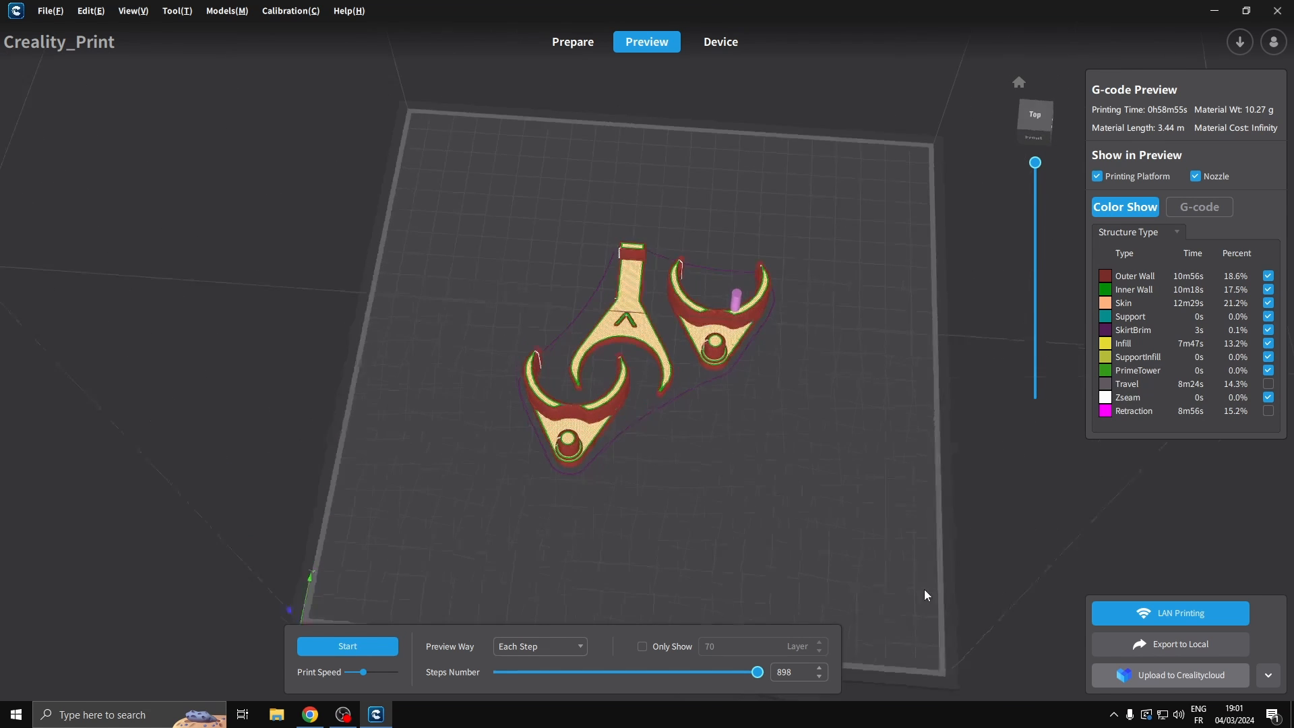
left_click(1178, 644)
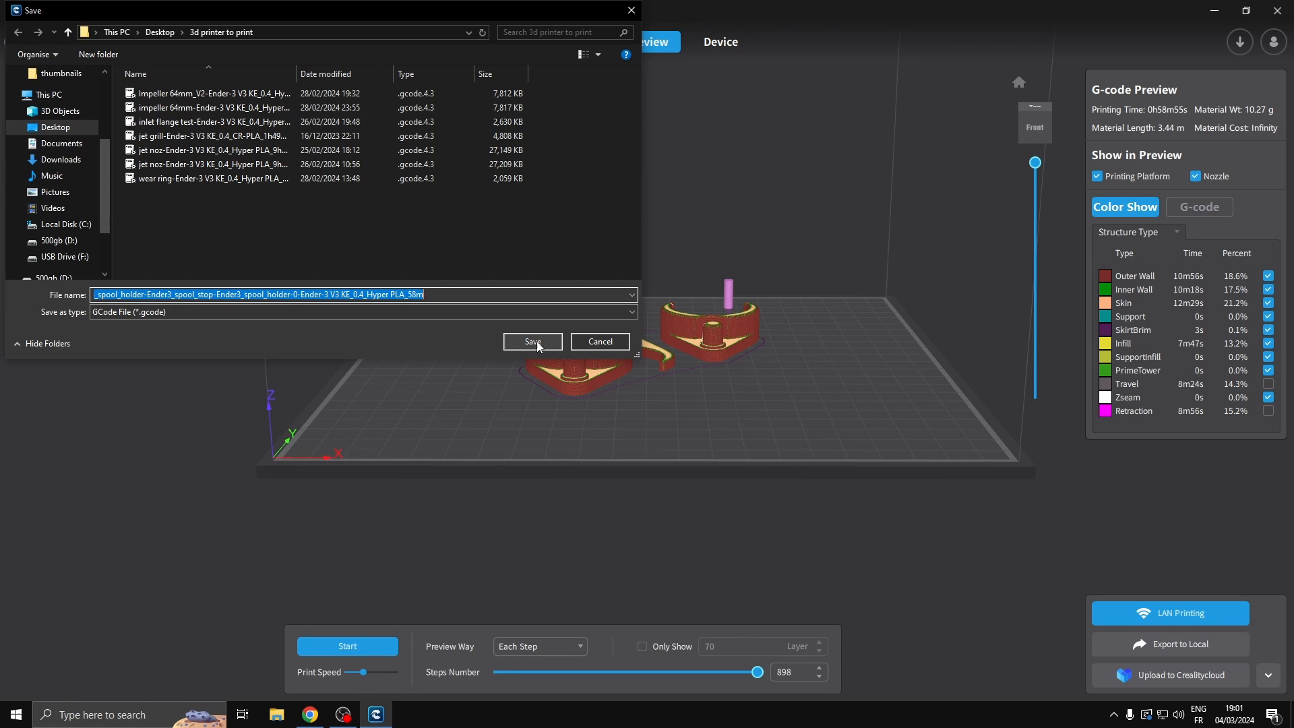
left_click(532, 342)
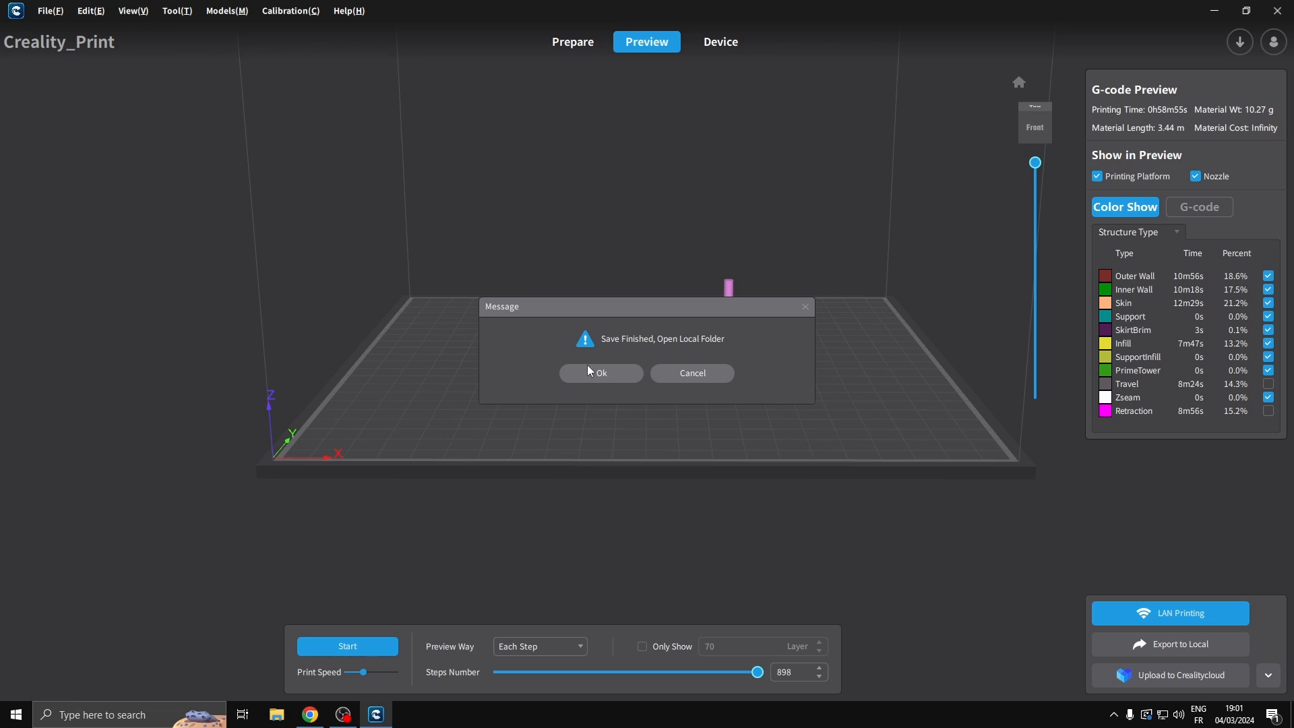
Copy the new spool holder .gcode file to USB Drive (F:) and close Explorer
left_click(600, 372)
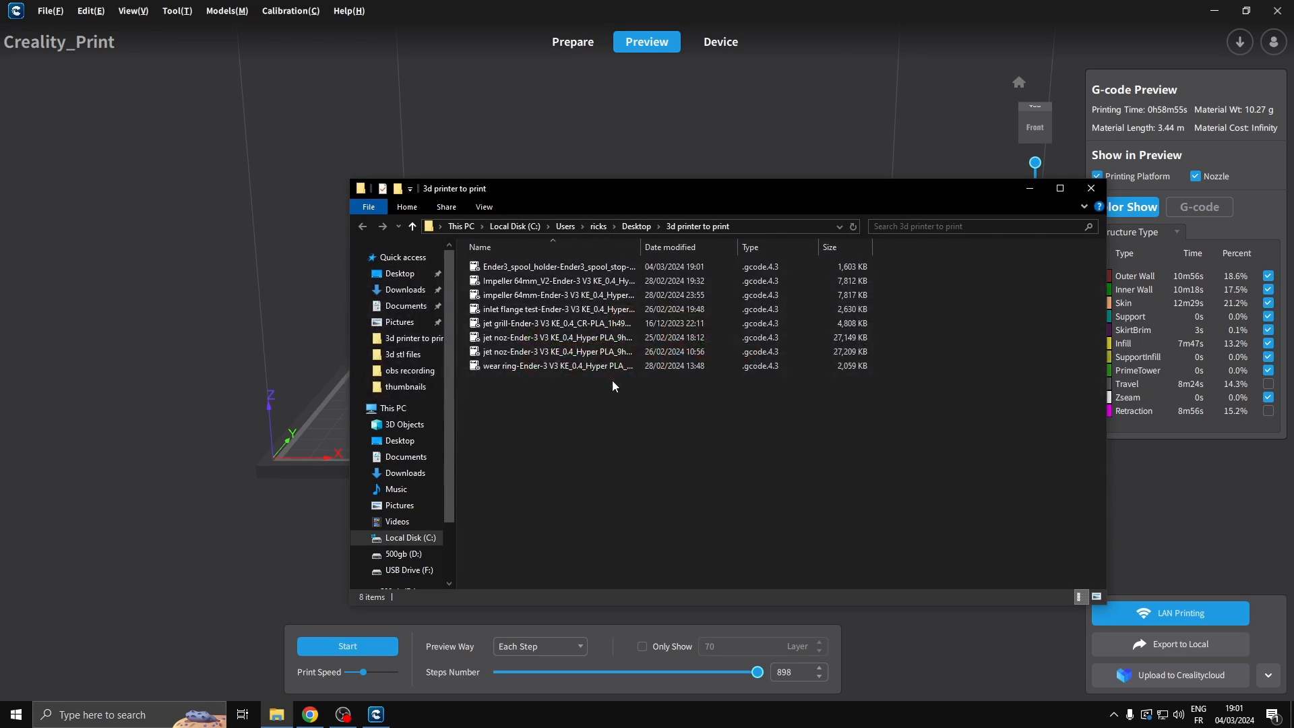
mouse_move(990, 587)
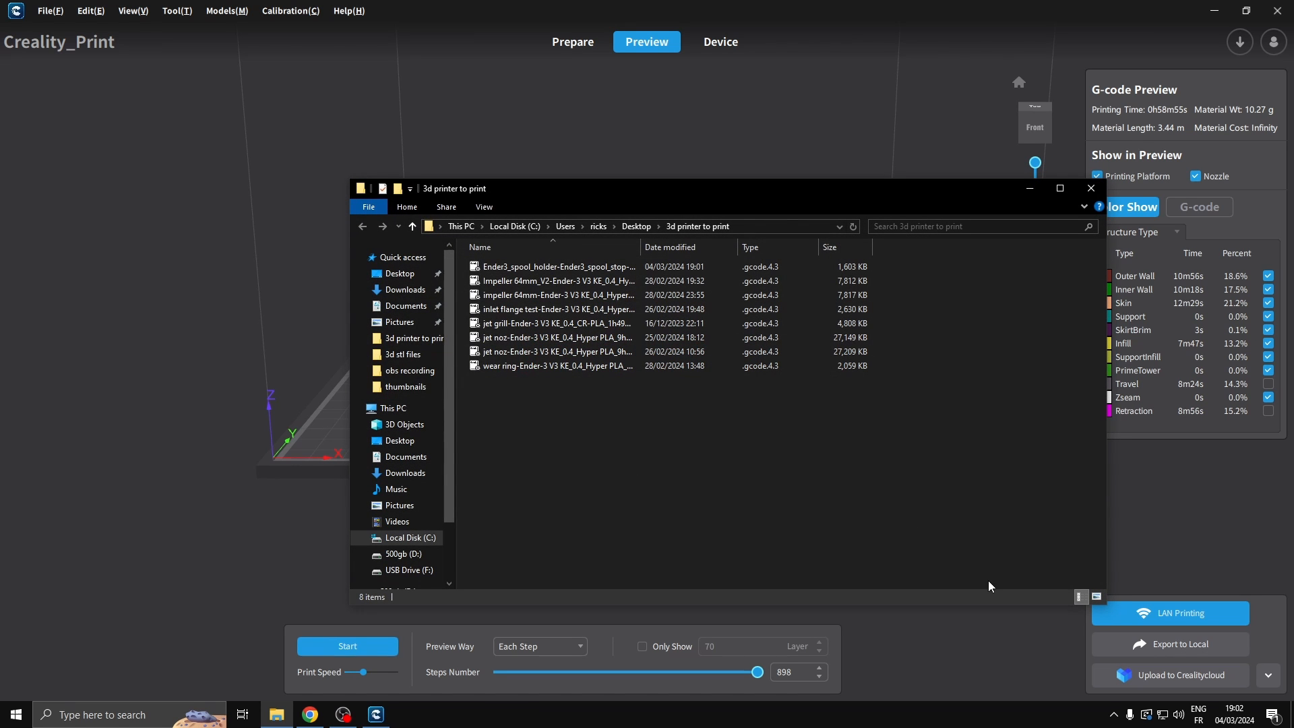
left_click(553, 266)
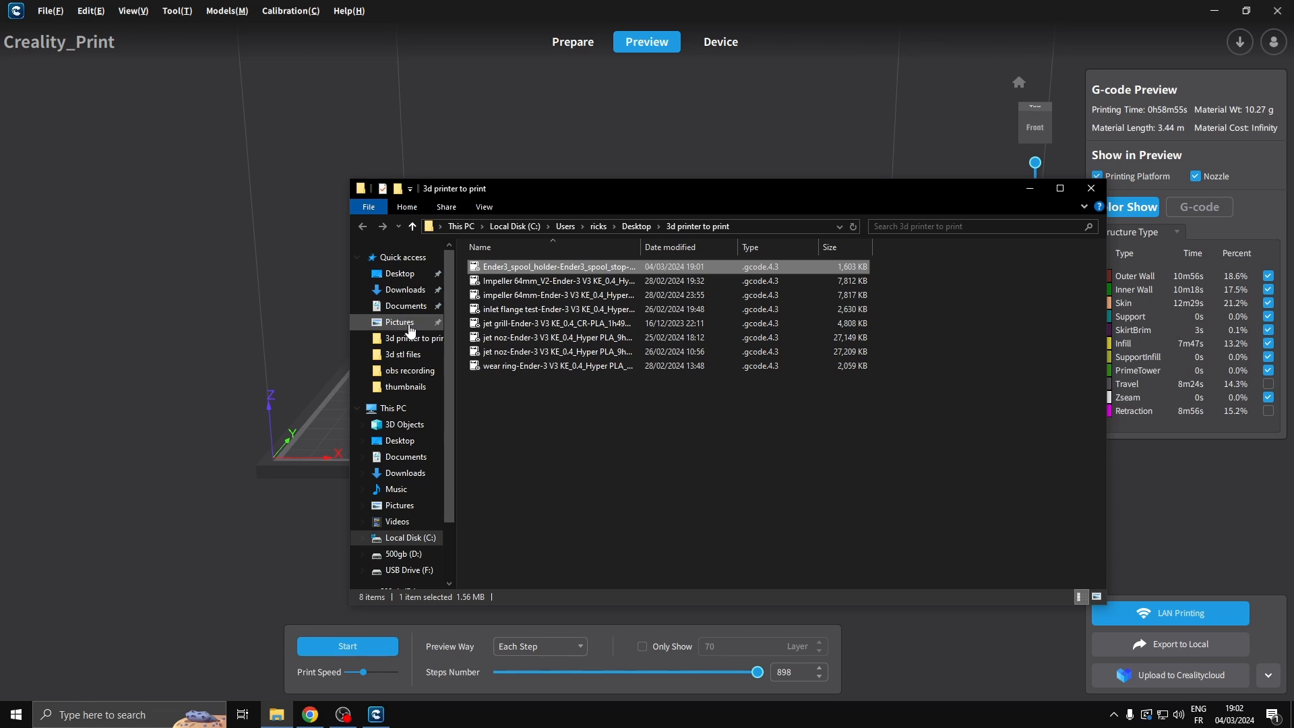
left_click(395, 408)
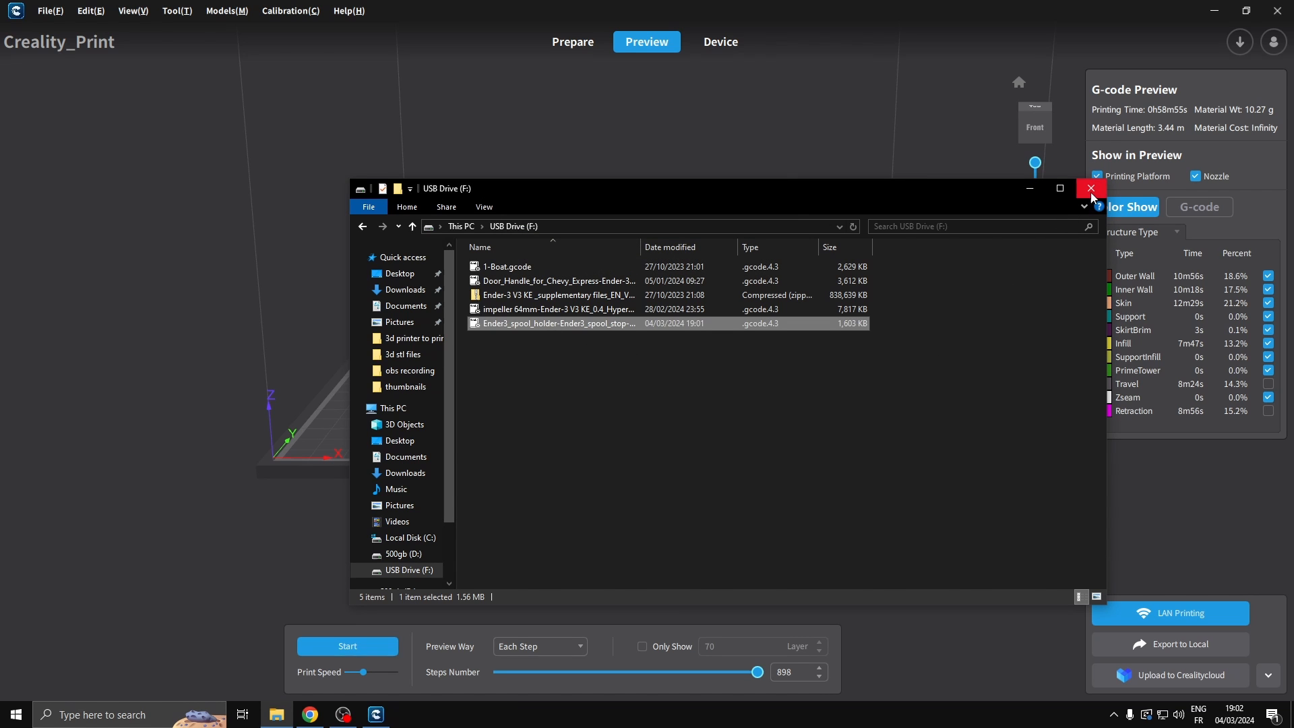
mouse_move(1091, 188)
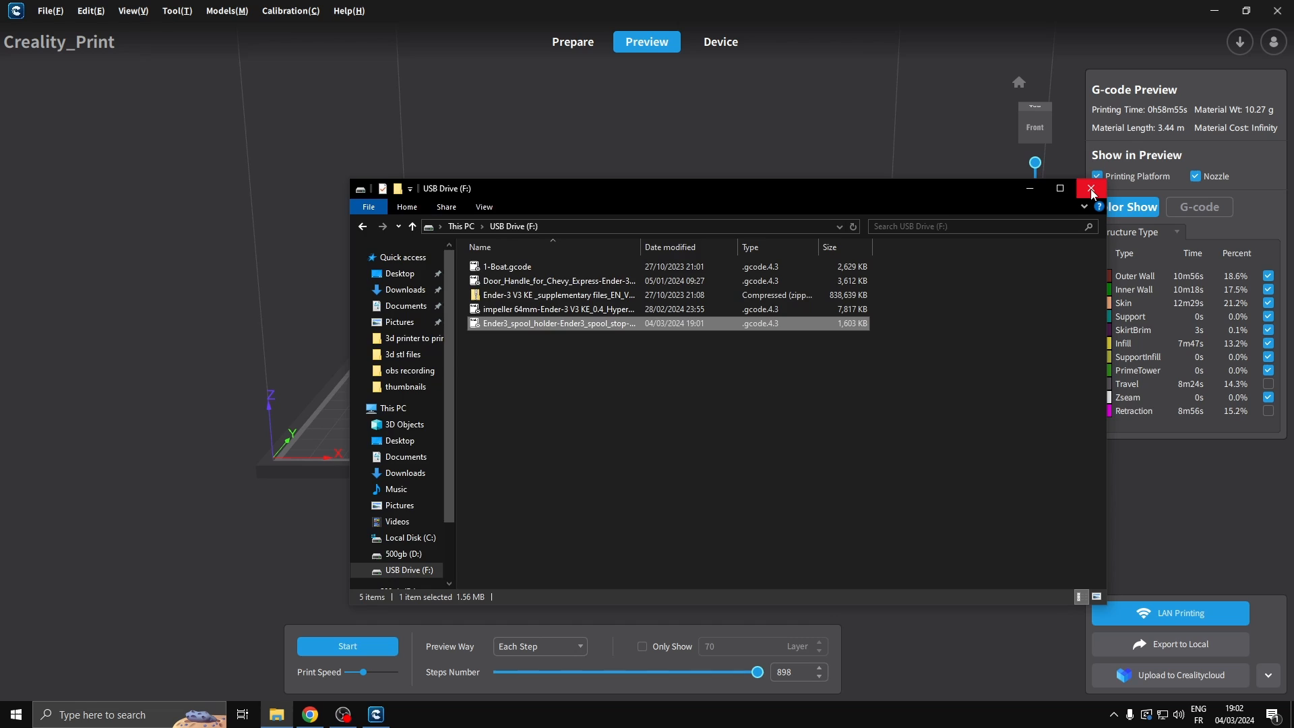
left_click(1092, 188)
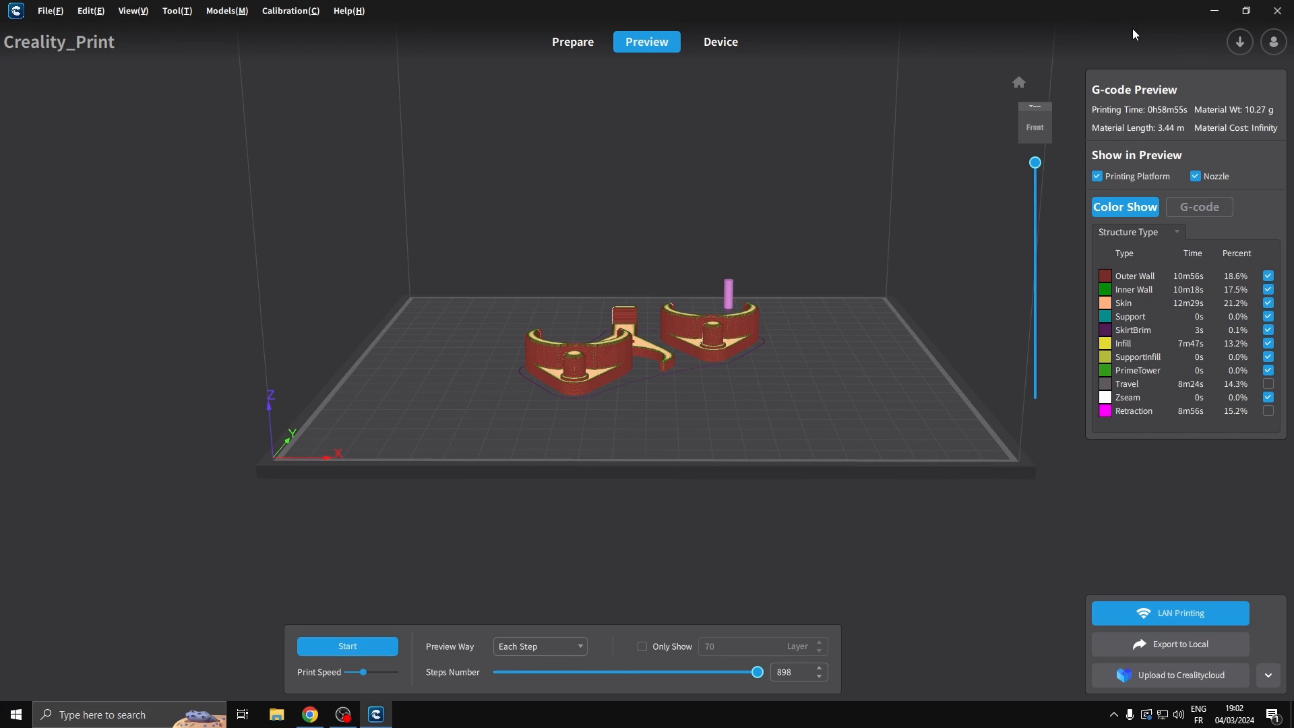